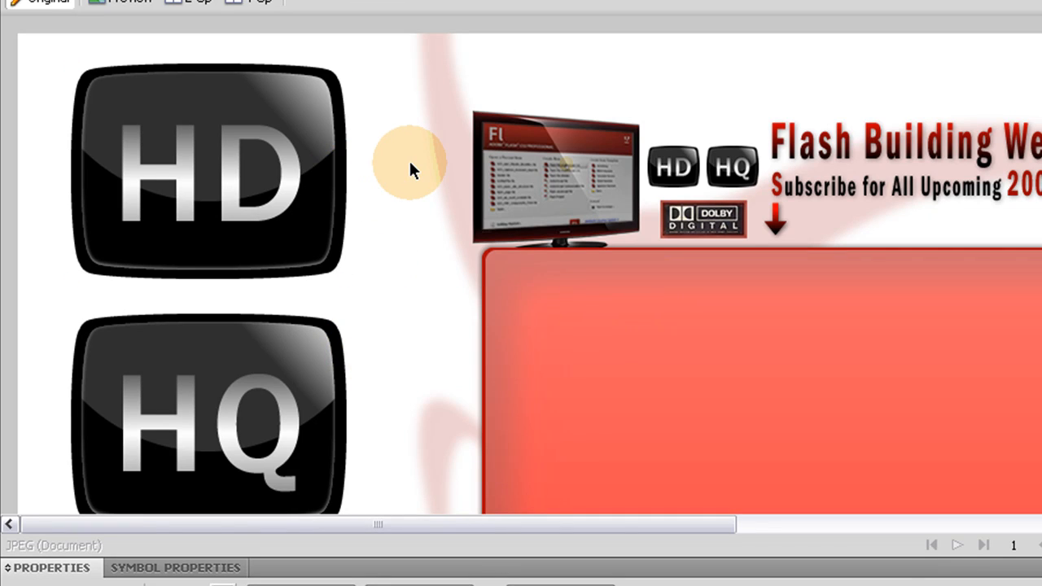
mouse_move(403, 169)
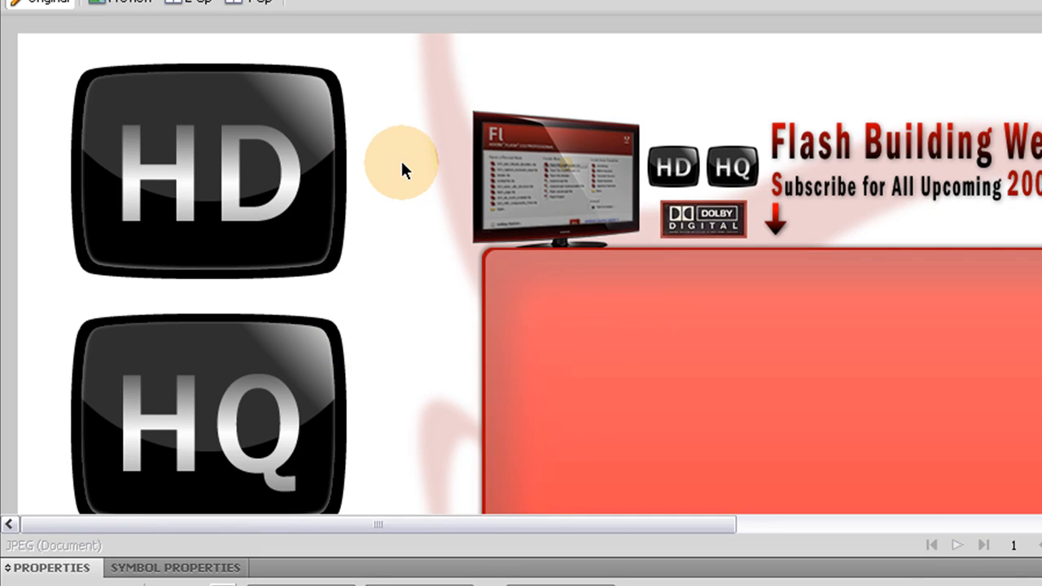
Check the existing HQ and HD badges, then scroll to the blank canvas left of the header
click(208, 171)
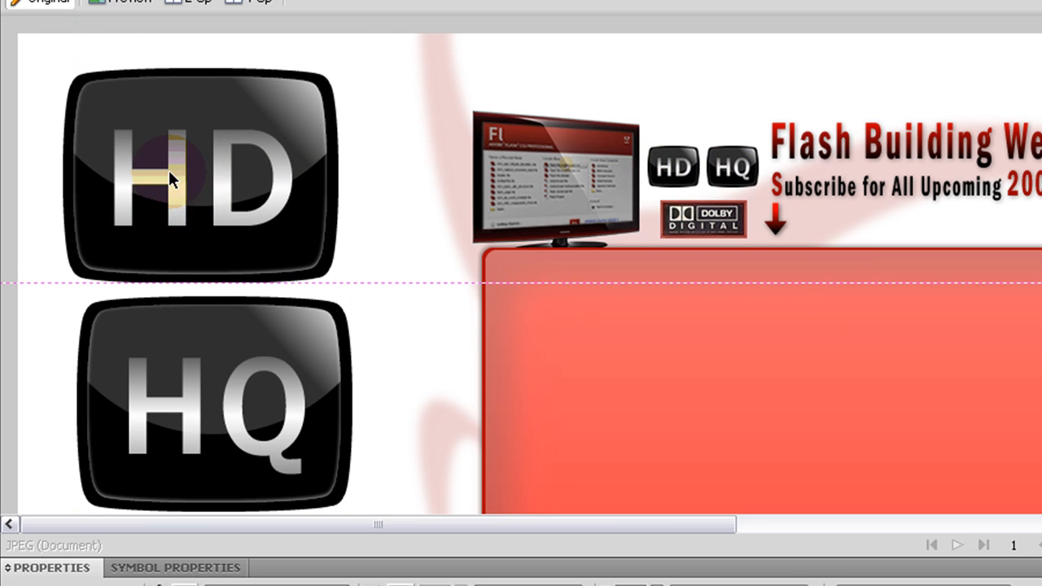
click(675, 168)
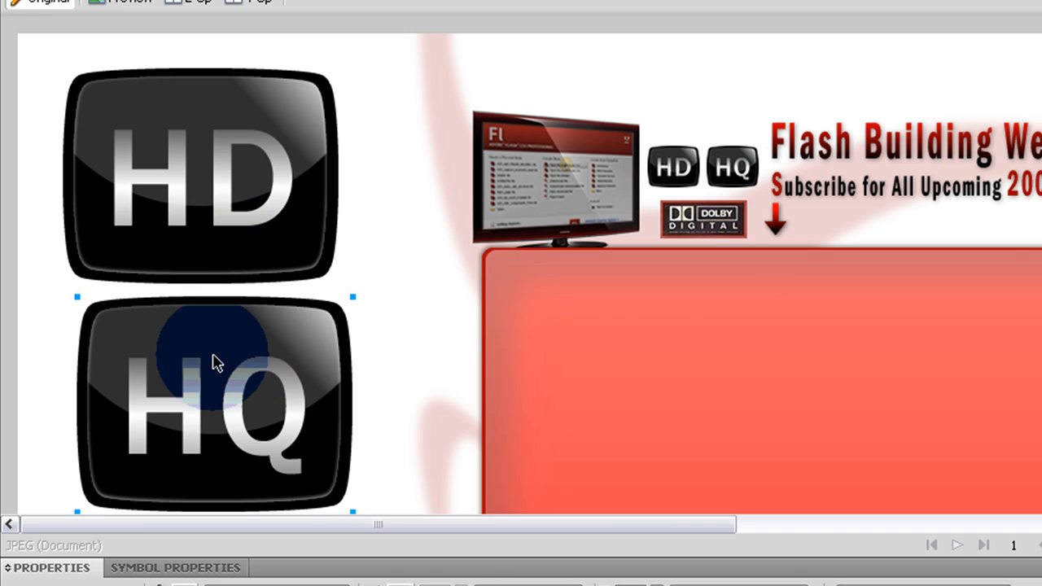
click(207, 191)
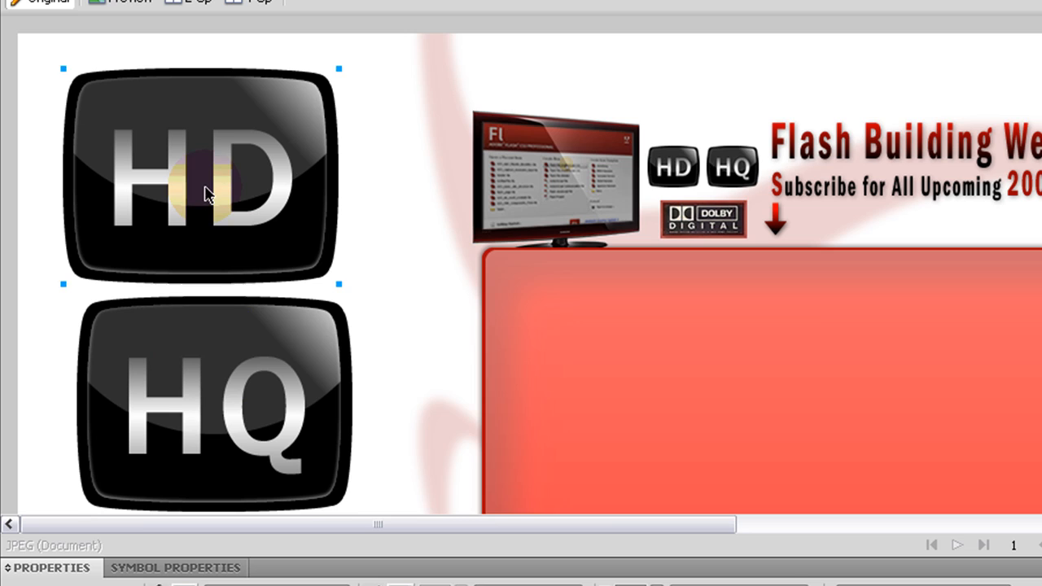
mouse_move(297, 183)
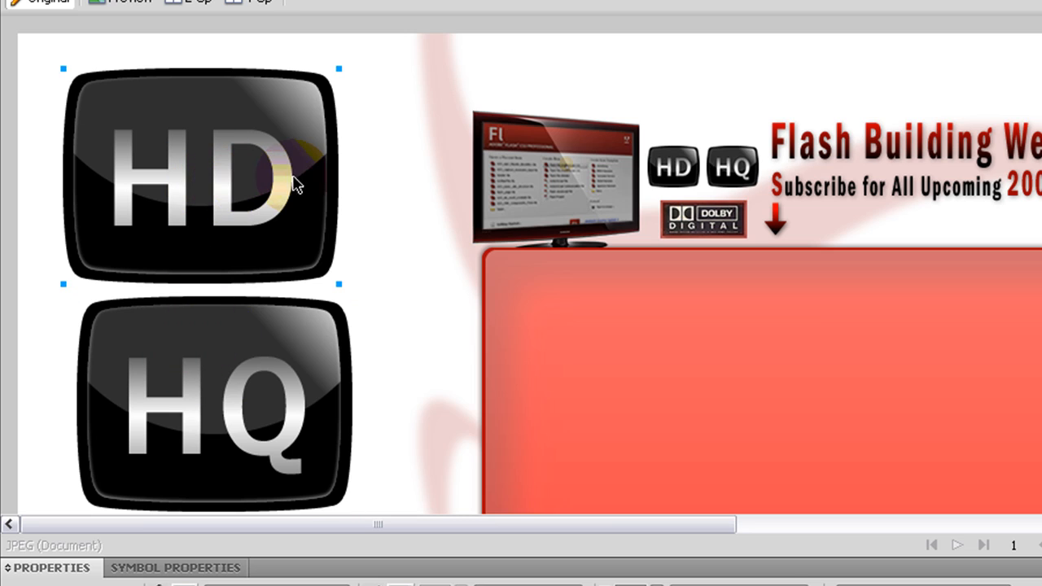
click(675, 169)
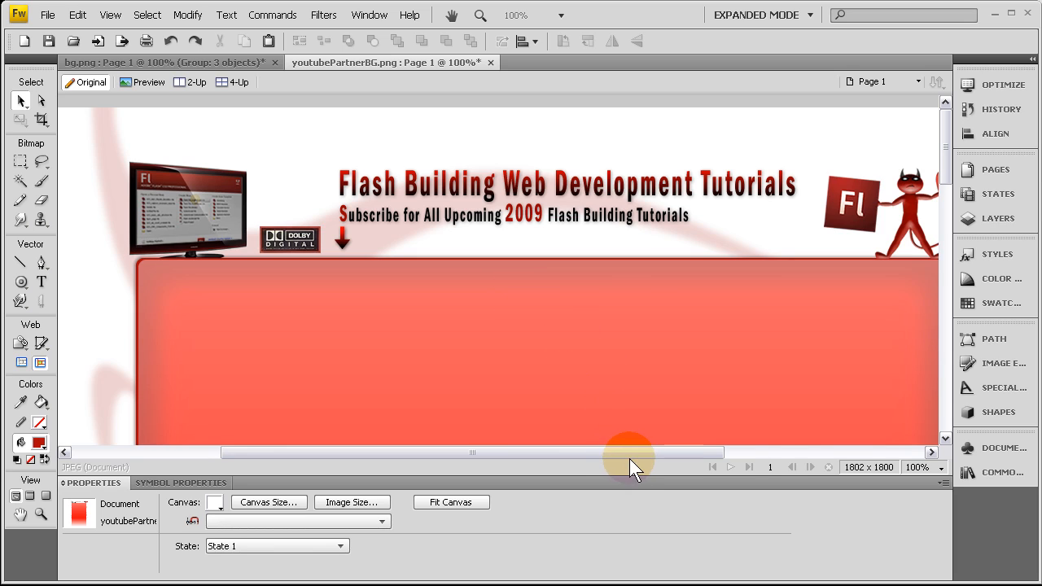
mouse_move(641, 267)
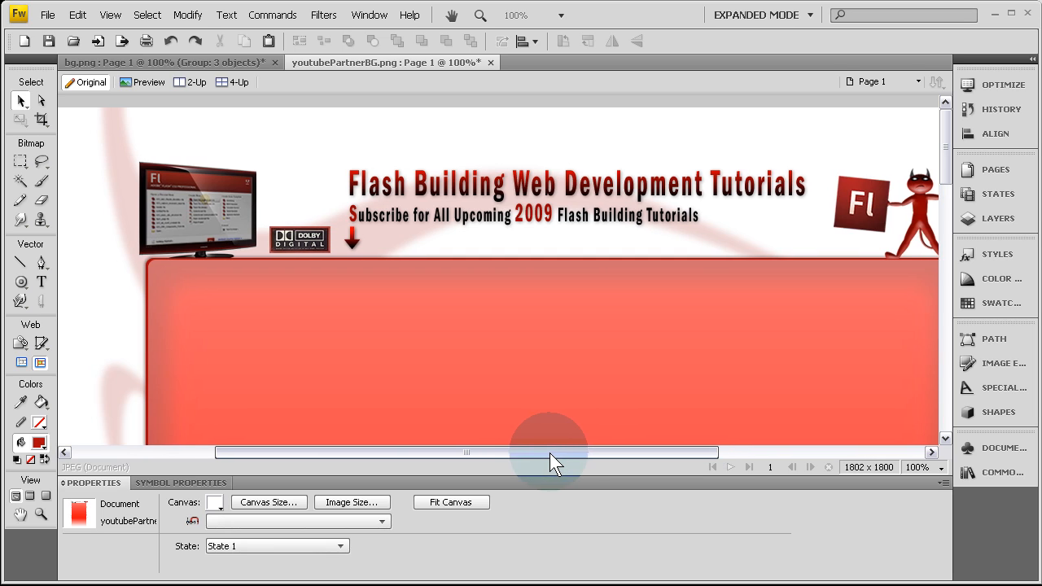
drag(552, 451, 468, 452)
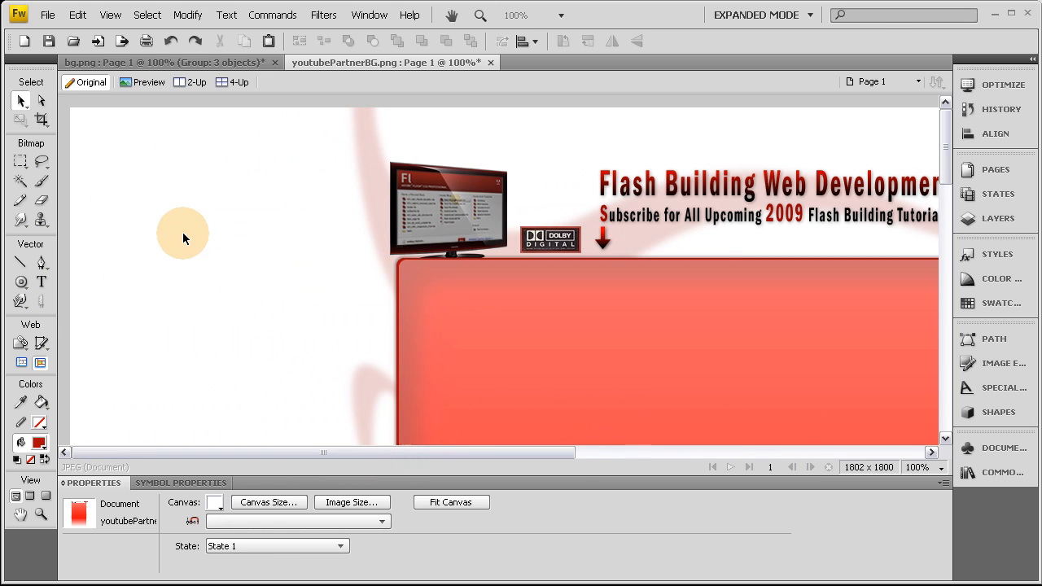
mouse_move(93, 248)
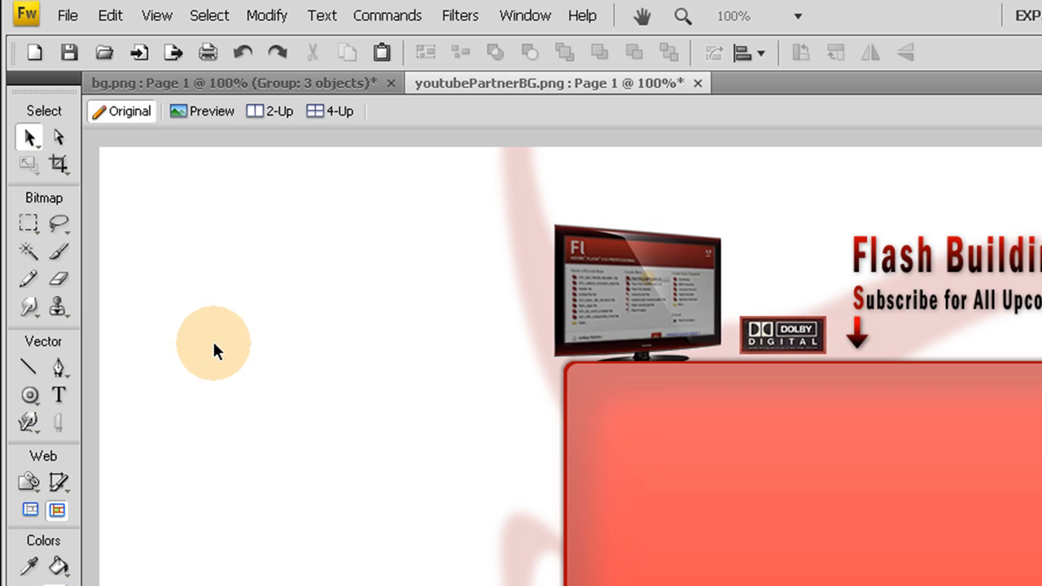
Pick the Rectangle tool from the vector shape flyout
click(27, 393)
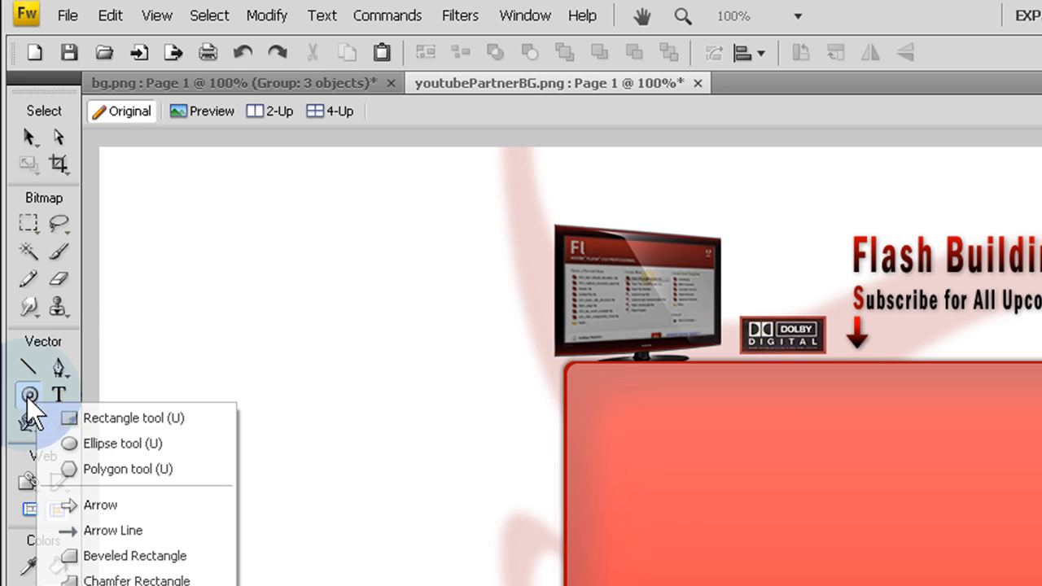
mouse_move(122, 417)
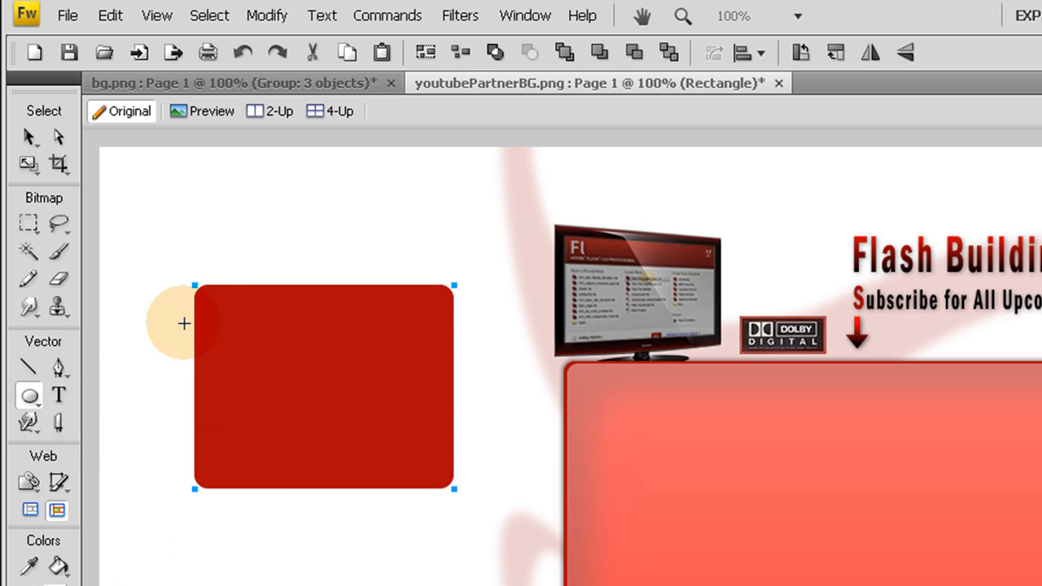
mouse_move(209, 296)
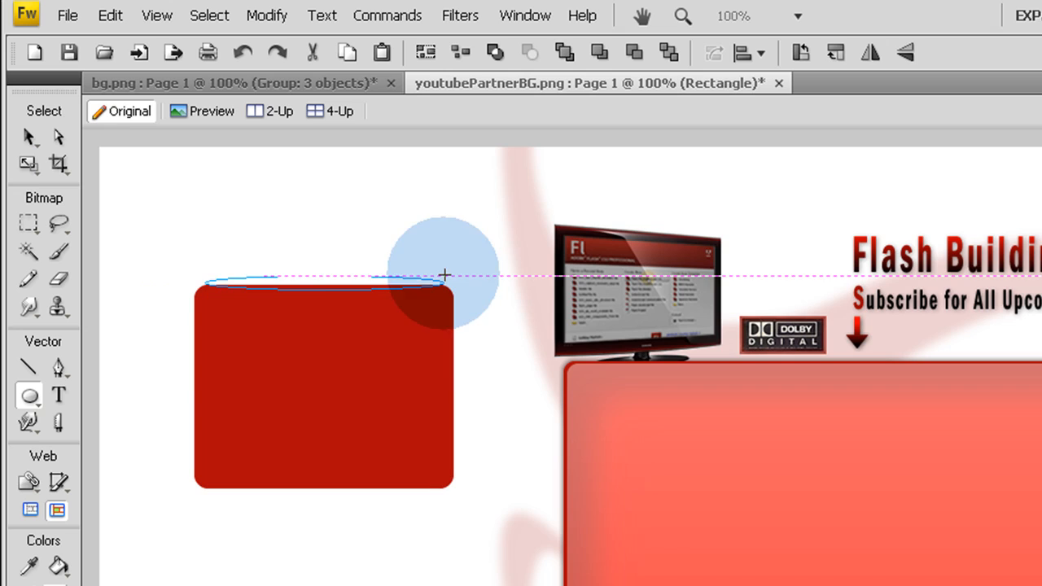
Draw a flat ellipse overlapping the top edge of the red rectangle
click(27, 137)
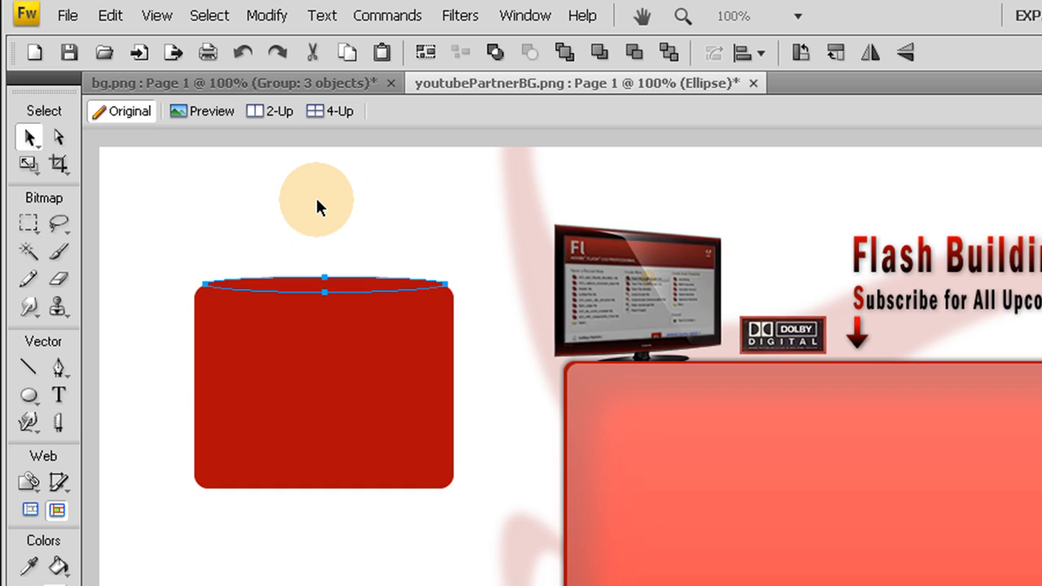
mouse_move(342, 205)
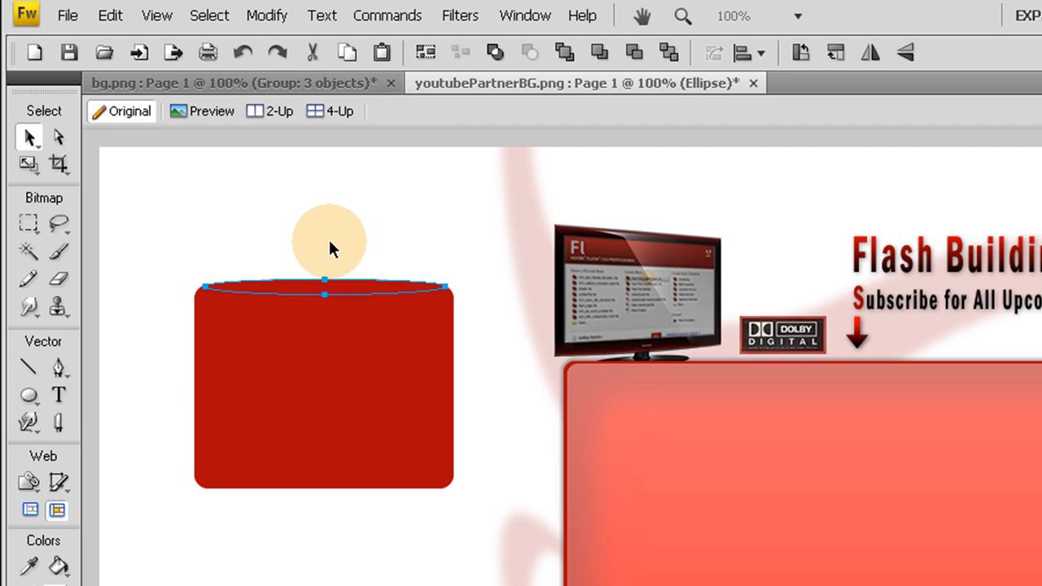
drag(330, 240, 366, 346)
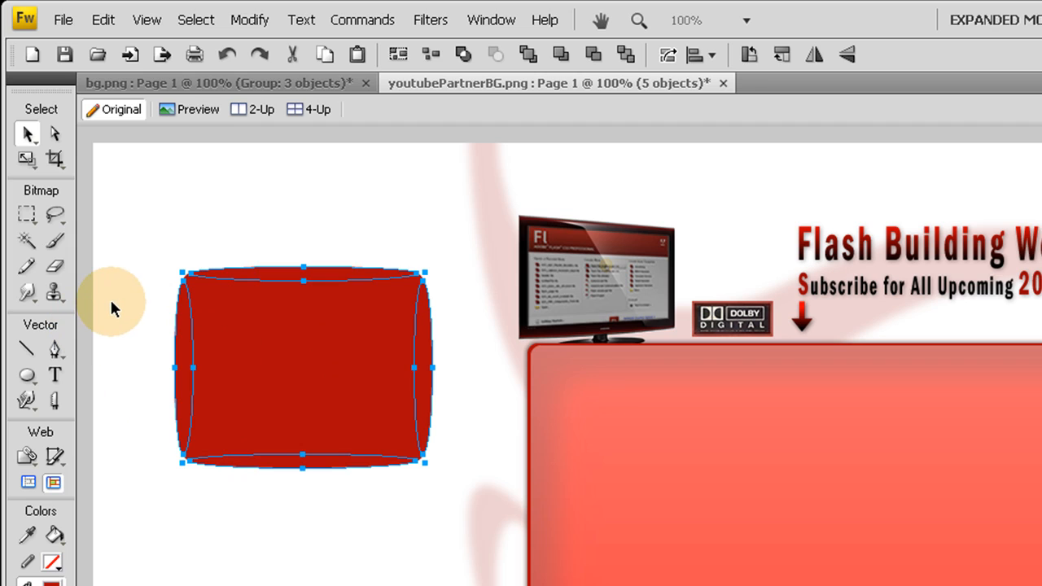
mouse_move(269, 393)
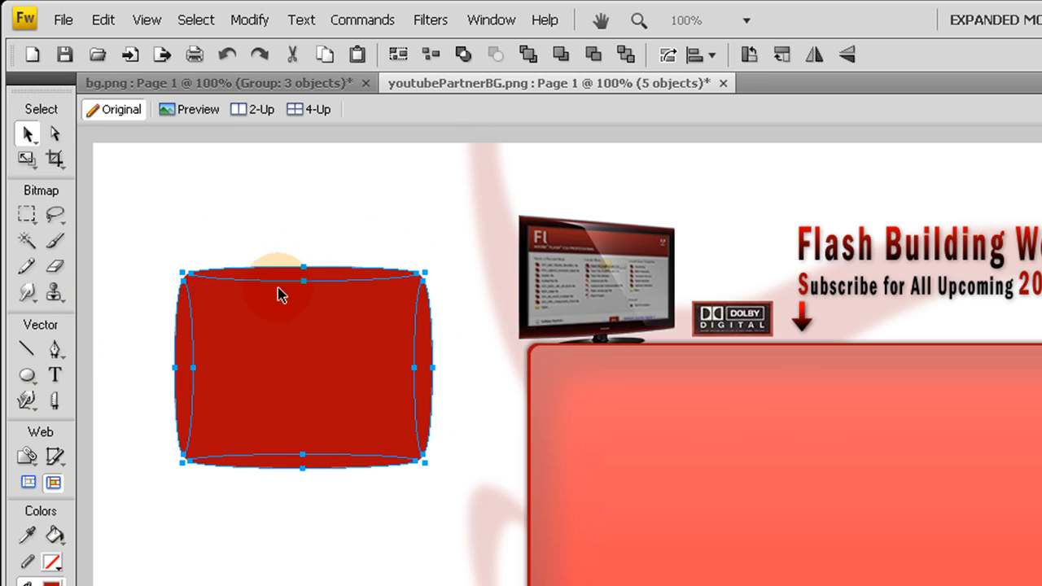
mouse_move(327, 291)
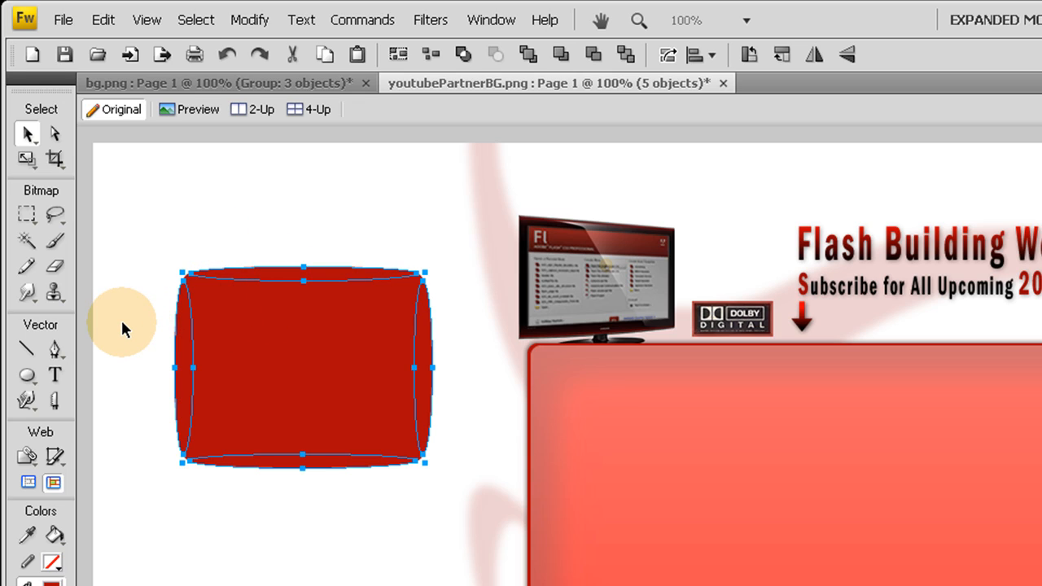
mouse_move(313, 370)
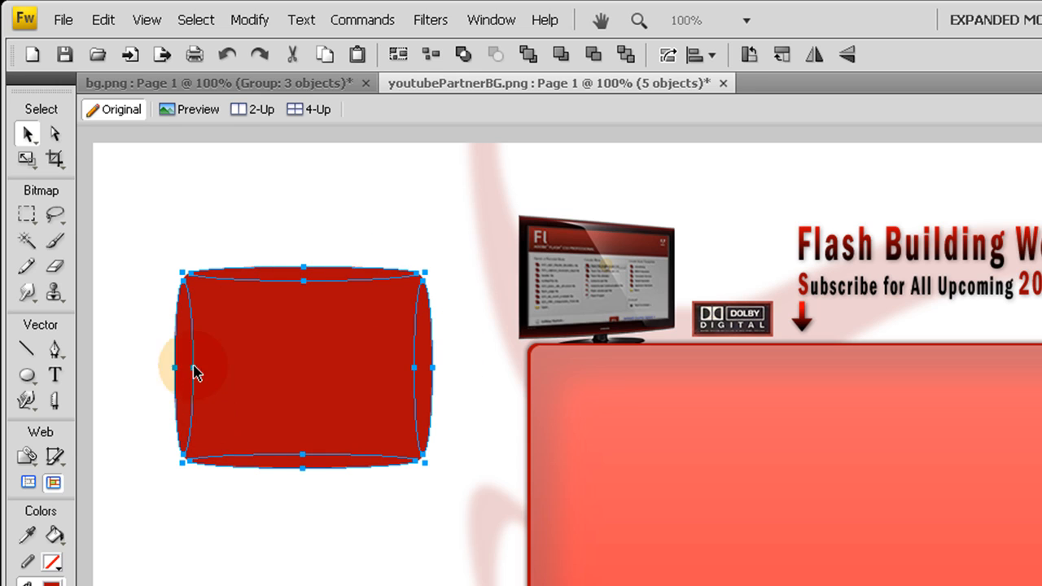
Union the rectangle and ellipses via Modify > Combine Paths
click(250, 19)
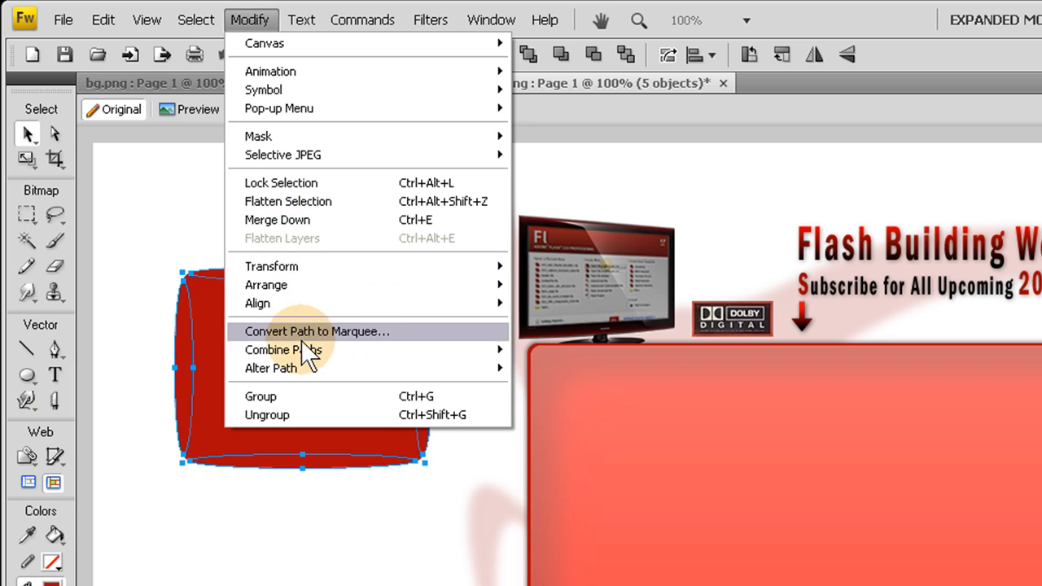
mouse_move(306, 350)
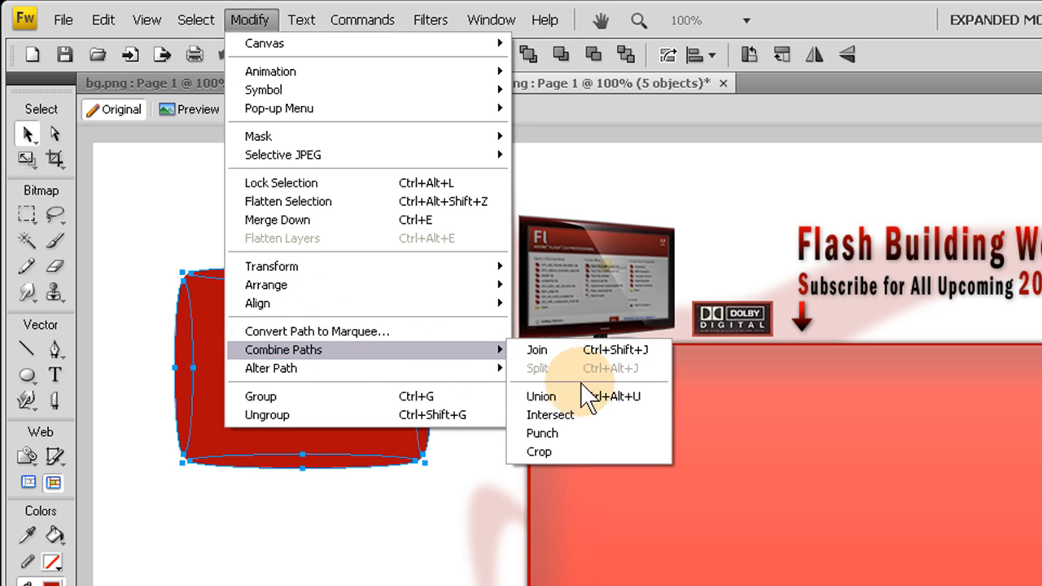
mouse_move(554, 408)
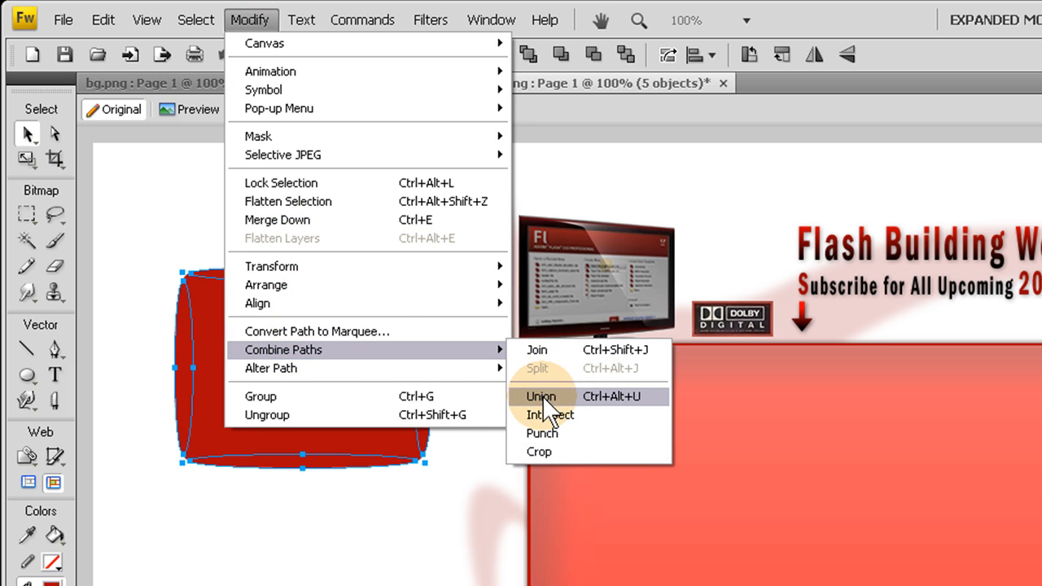
click(540, 396)
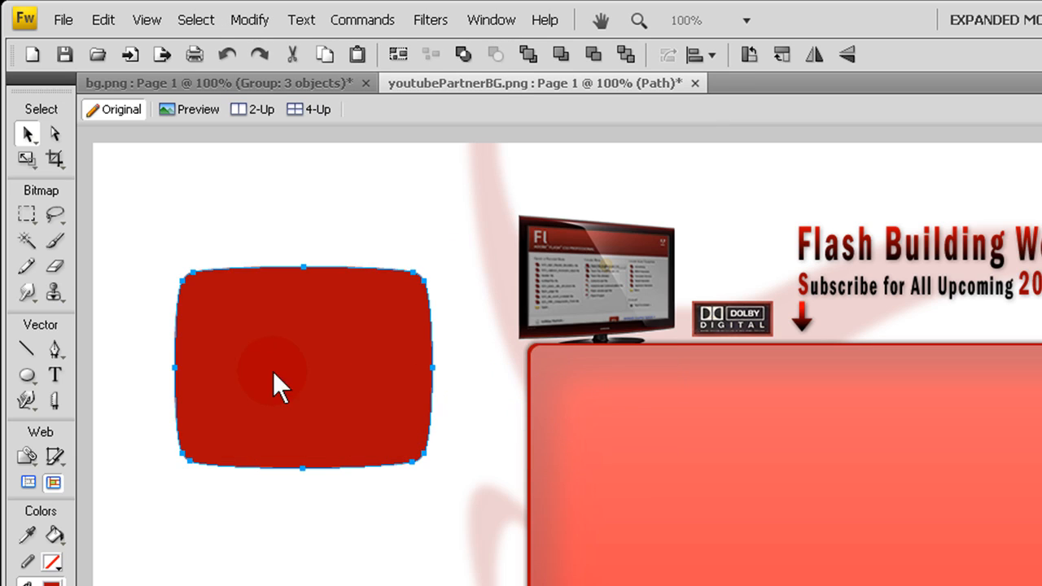
mouse_move(274, 375)
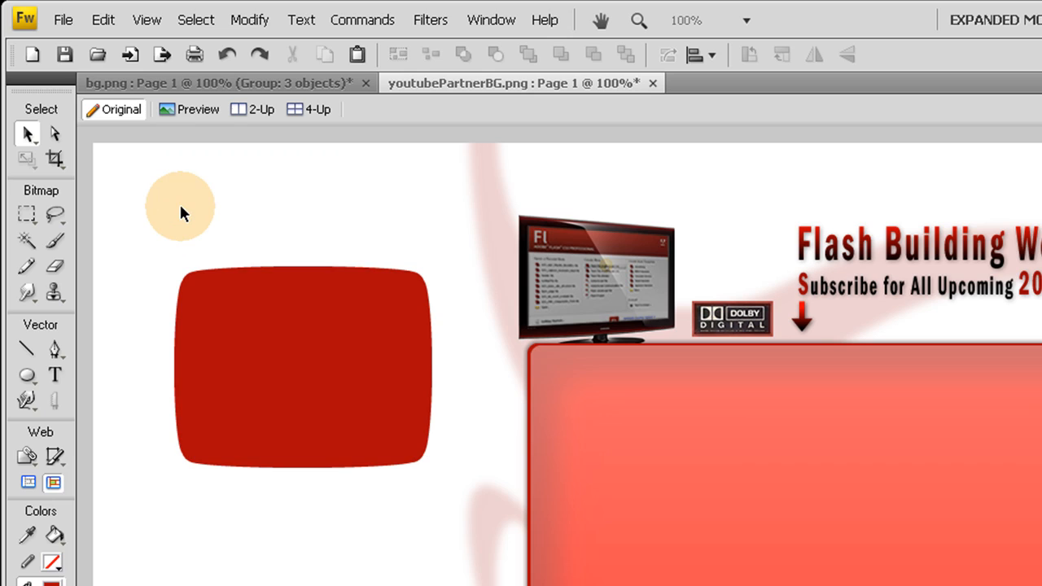
Make the merged shape a black TV frame around a smaller light-grey screen copy
click(309, 374)
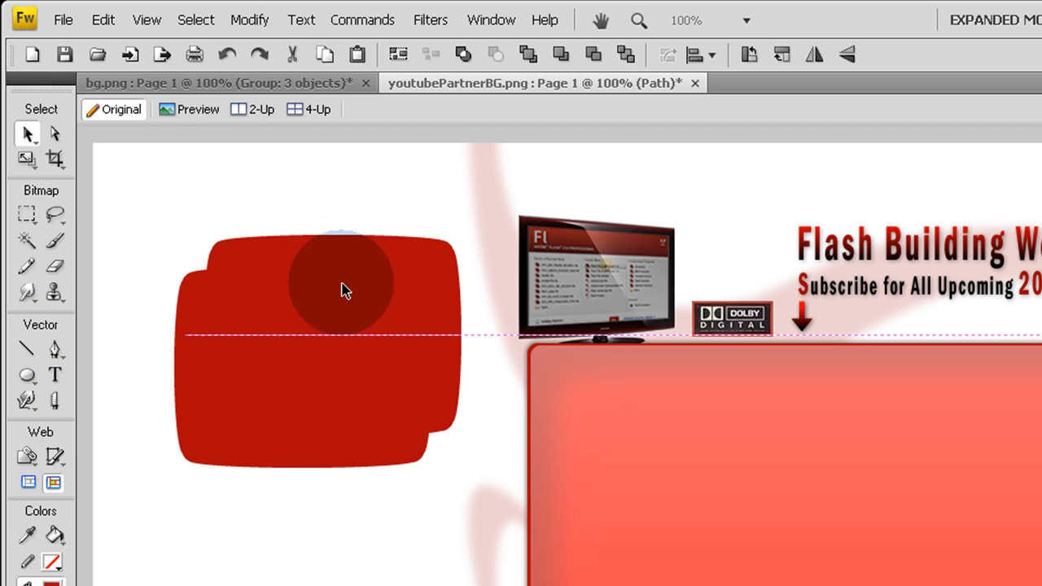
click(343, 291)
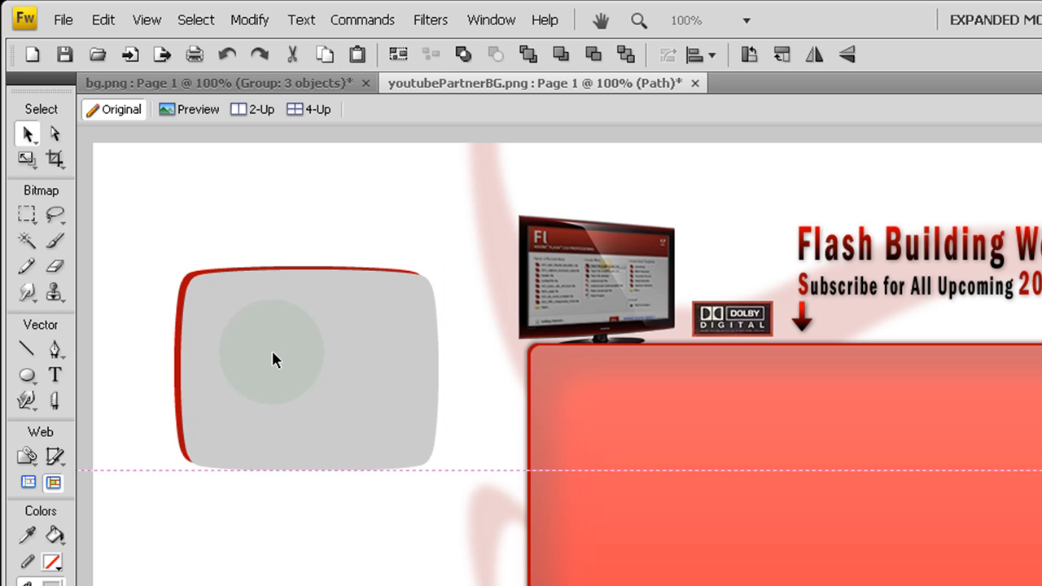
click(274, 360)
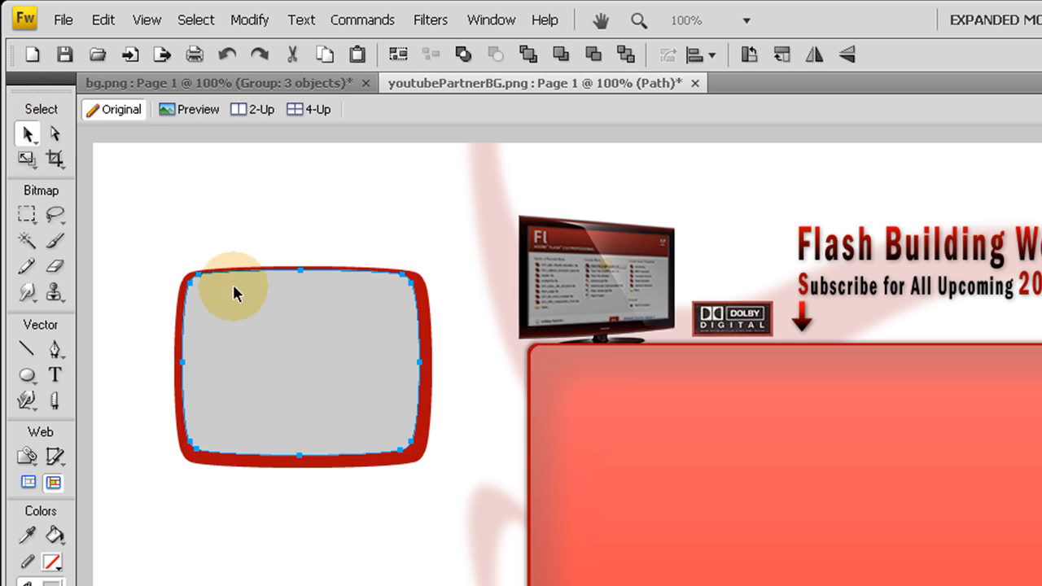
mouse_move(429, 246)
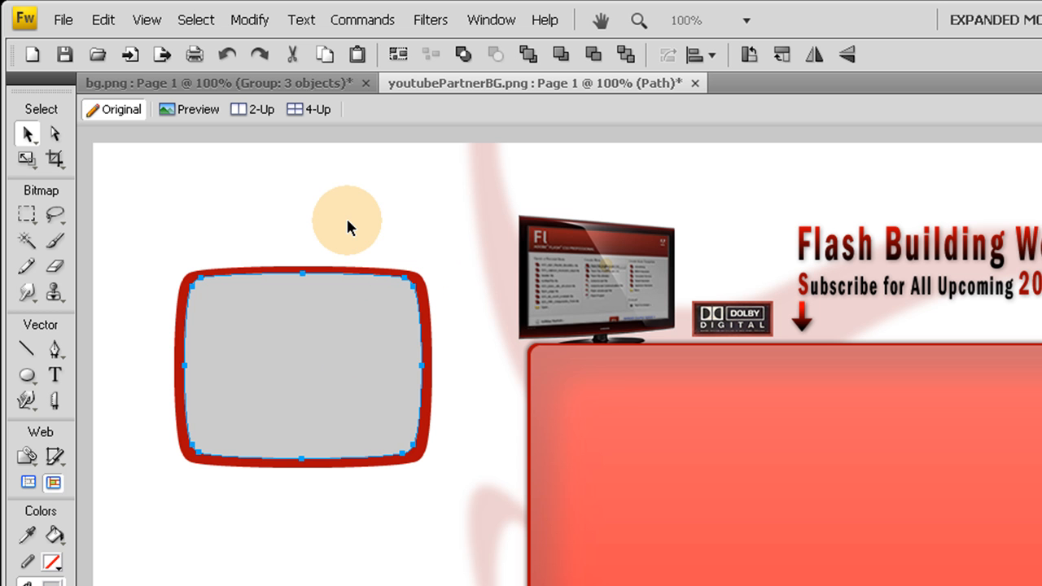
mouse_move(401, 224)
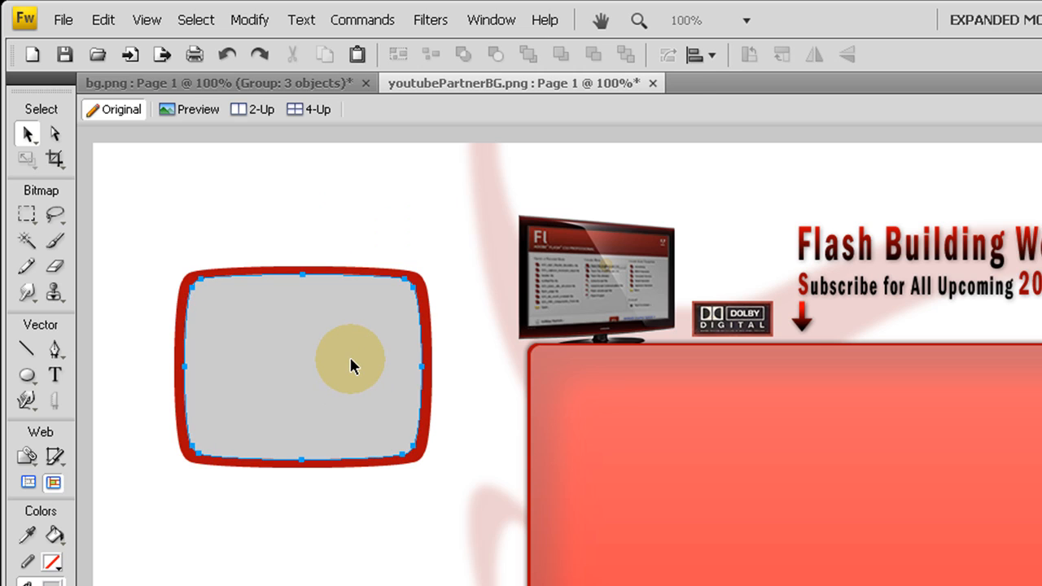
drag(354, 365, 387, 358)
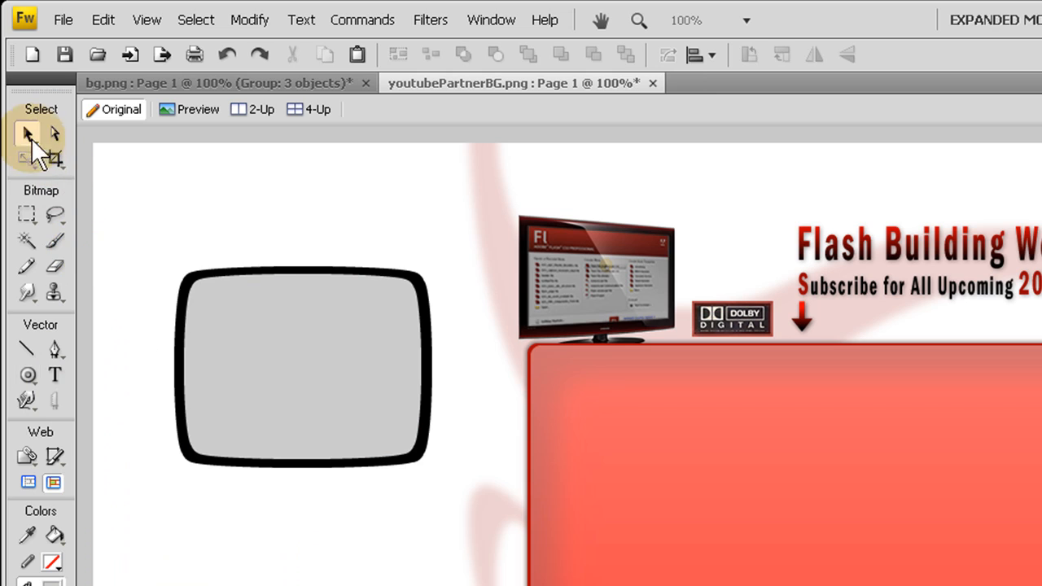
Choose the Doughnut auto shape from the shape flyout
click(27, 370)
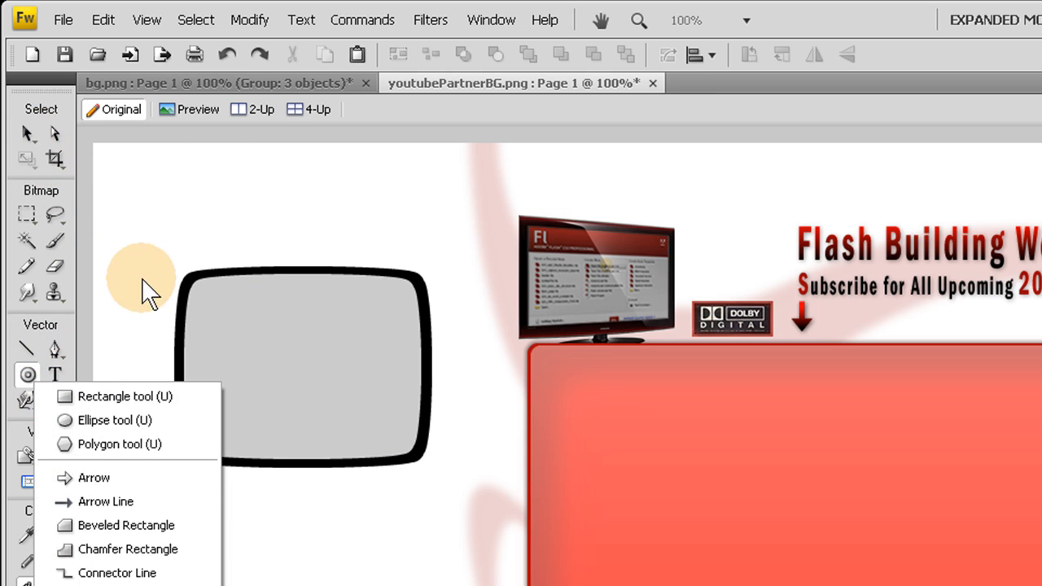
click(112, 420)
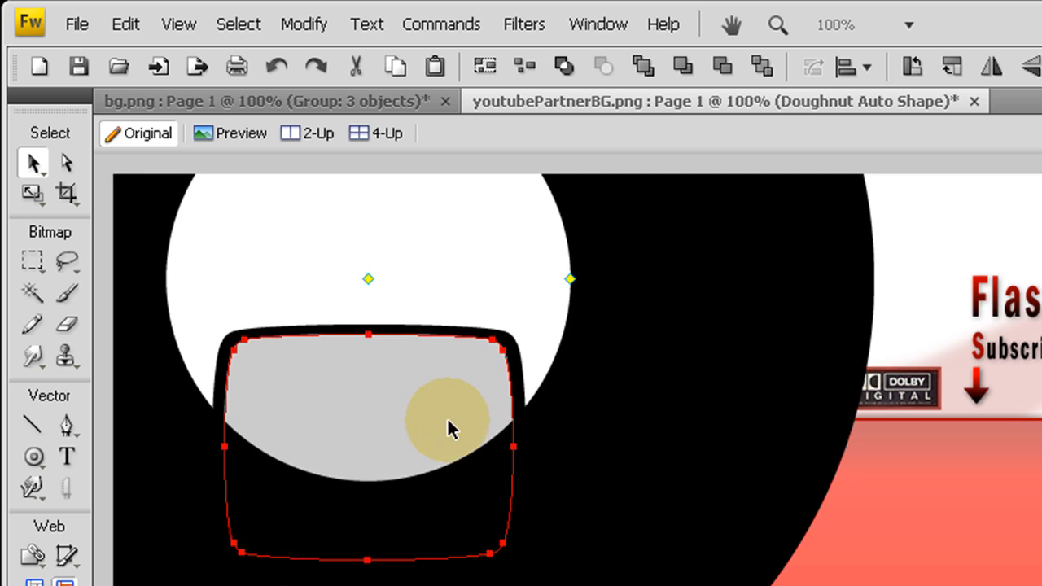
Select the doughnut and TV shape and apply Modify > Combine Paths > Punch
click(447, 427)
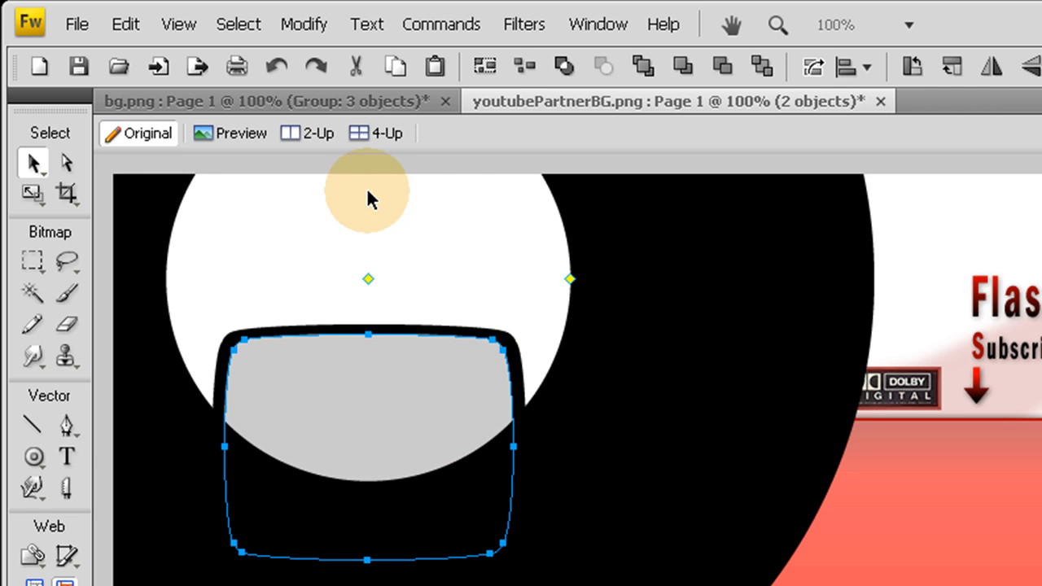
mouse_move(666, 254)
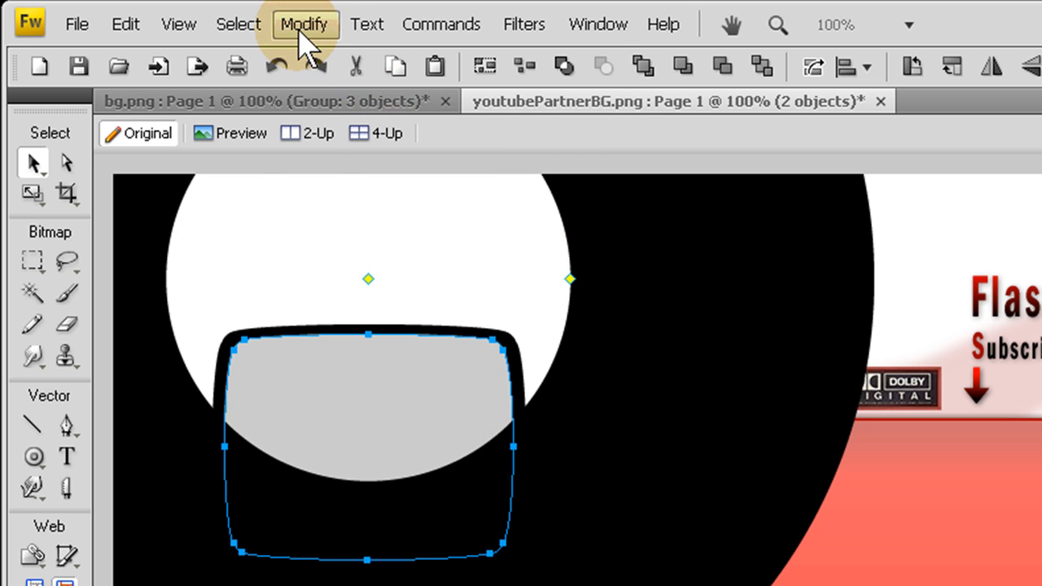
click(305, 23)
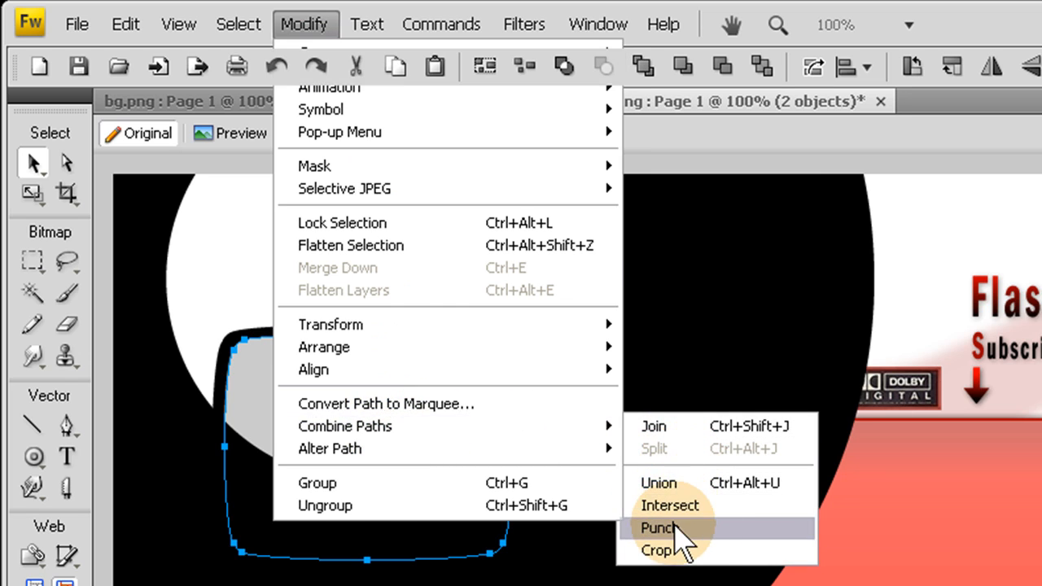
click(653, 525)
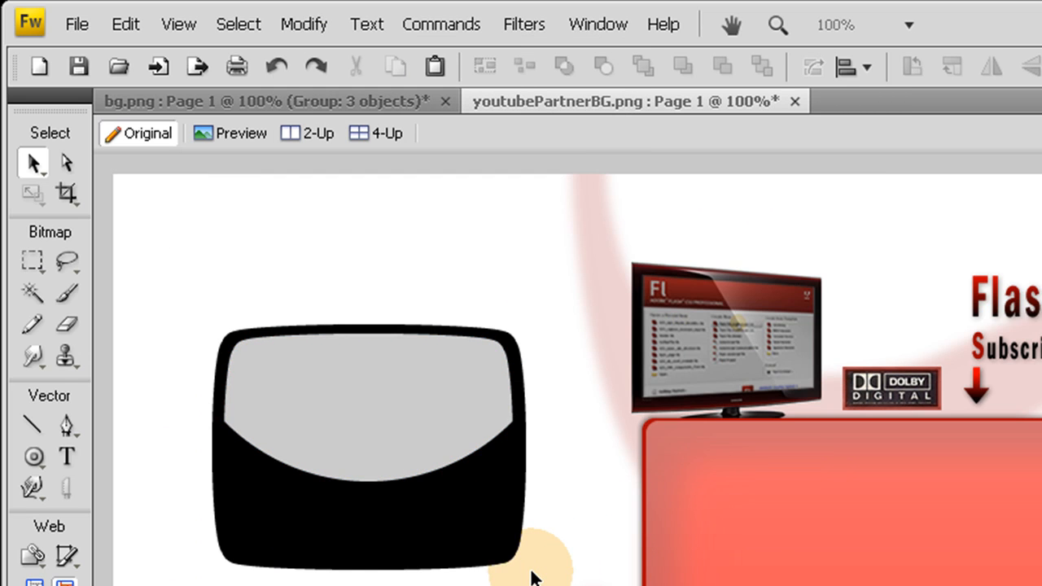
mouse_move(550, 503)
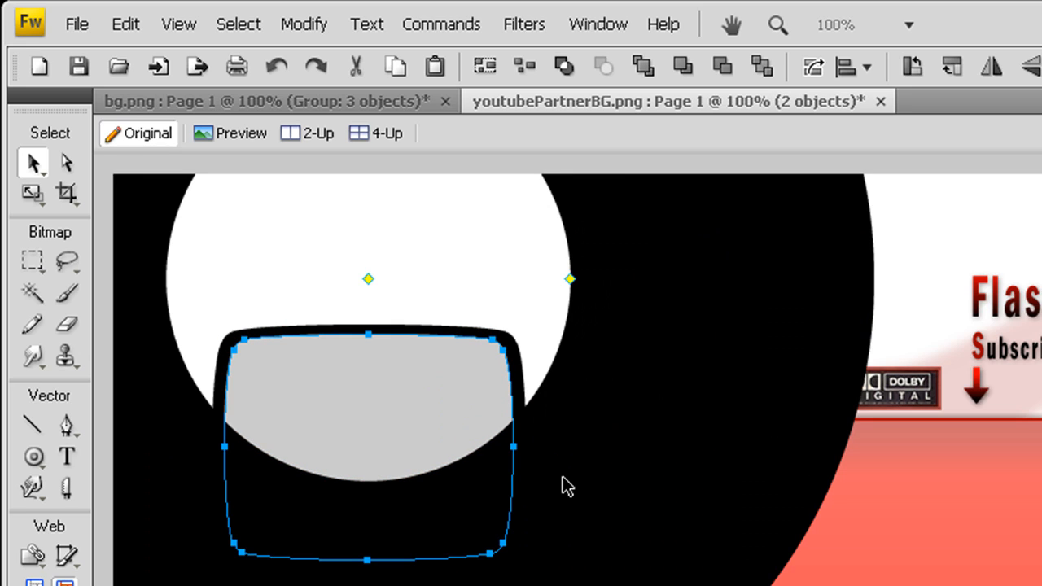
mouse_move(854, 331)
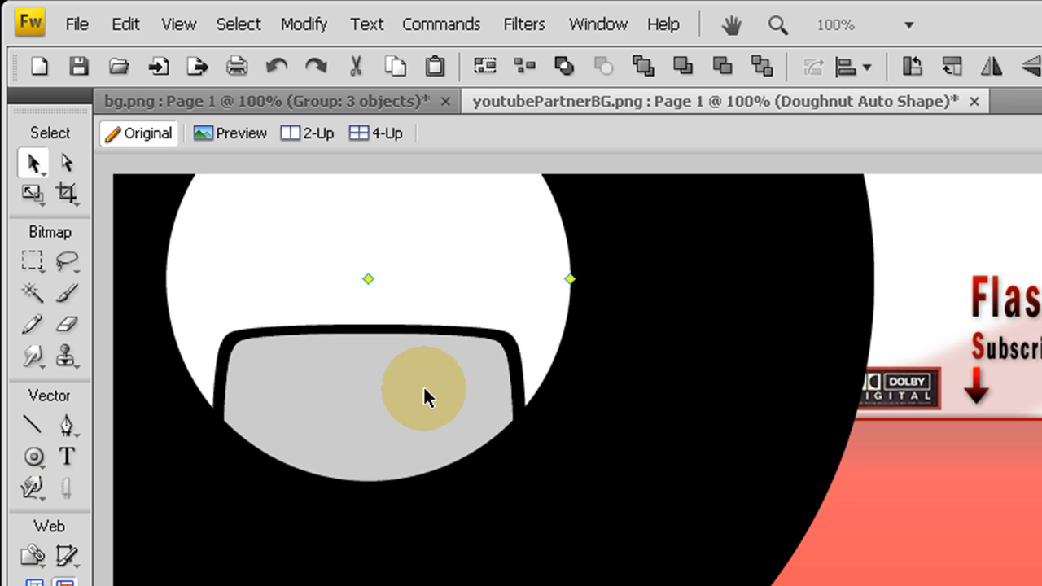
click(297, 16)
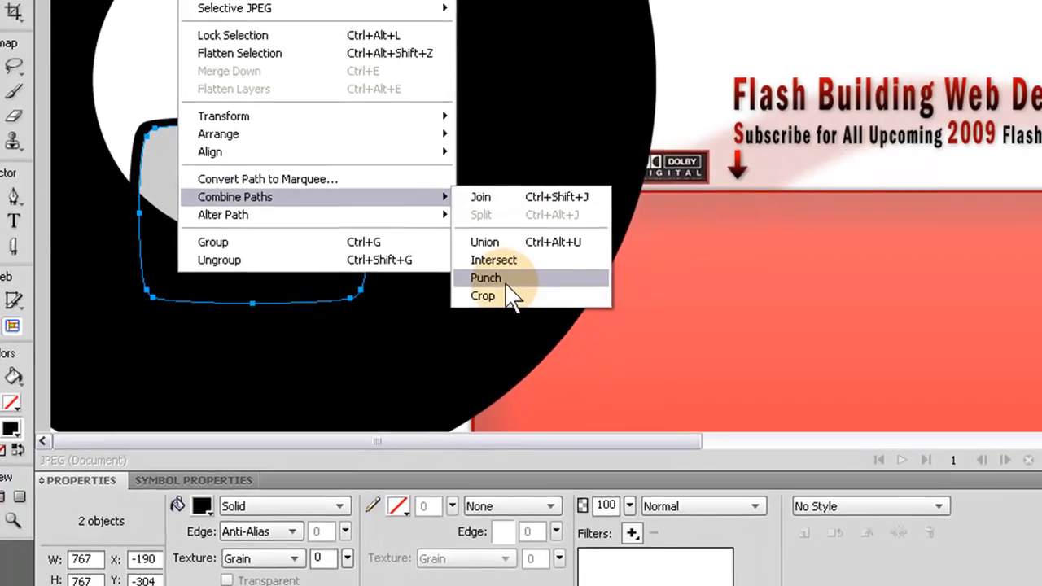
click(486, 278)
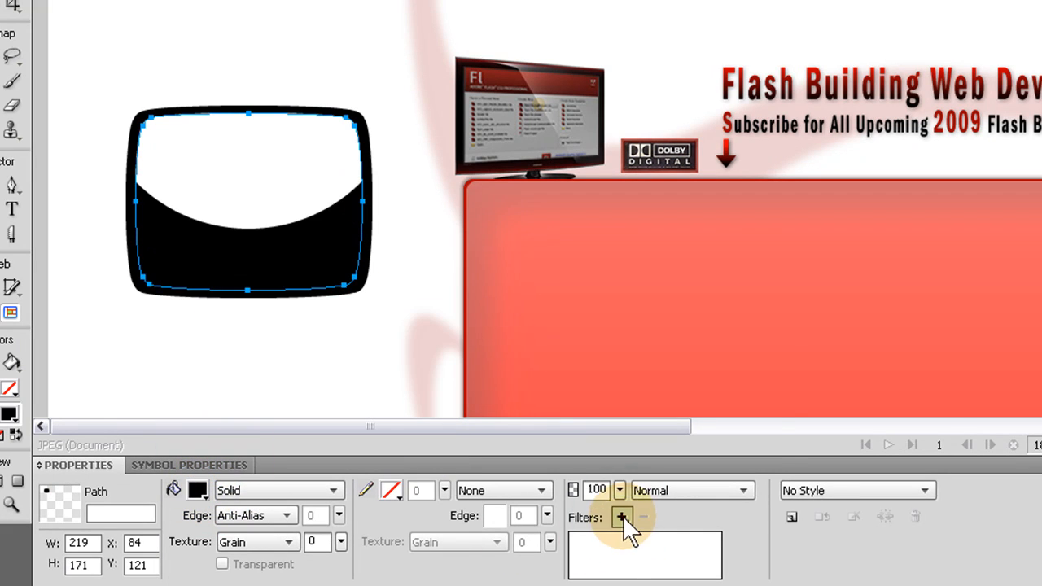
Add an Inner Glow filter from Shadow and Glow to the black TV shape
click(619, 515)
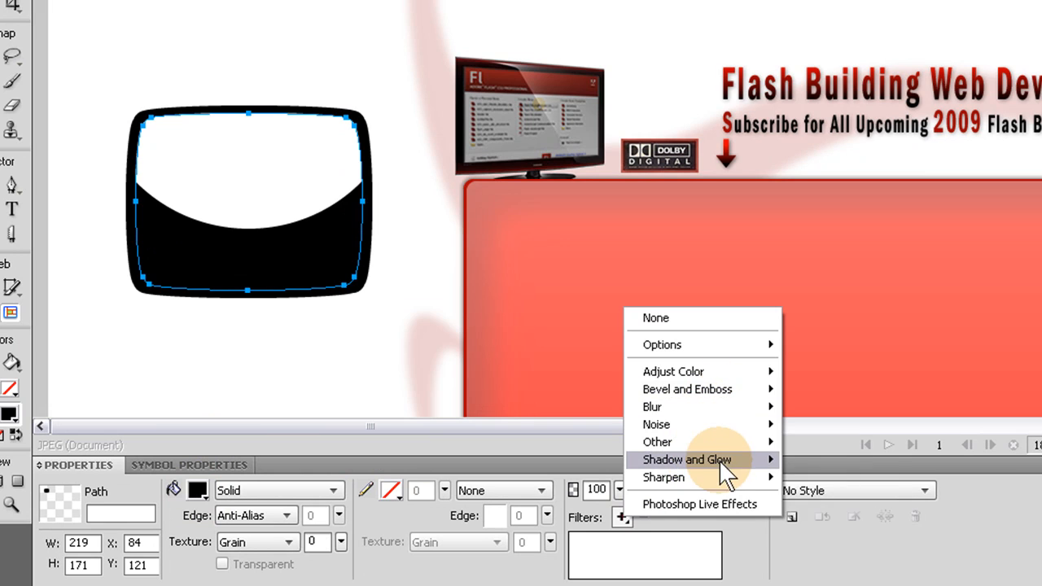
click(683, 459)
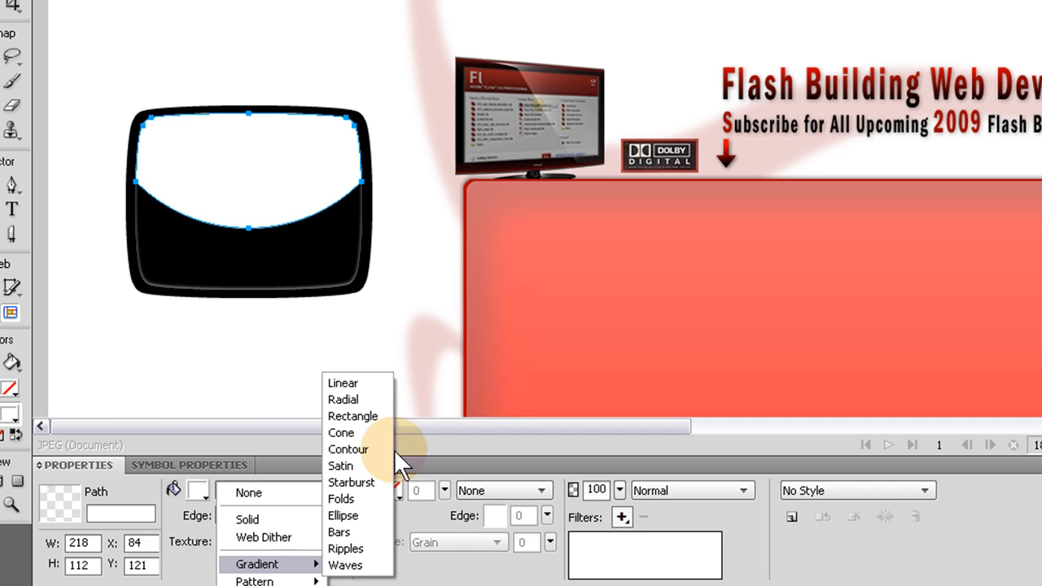
Fill the curved top piece with a diagonal black-to-white linear gradient
click(341, 383)
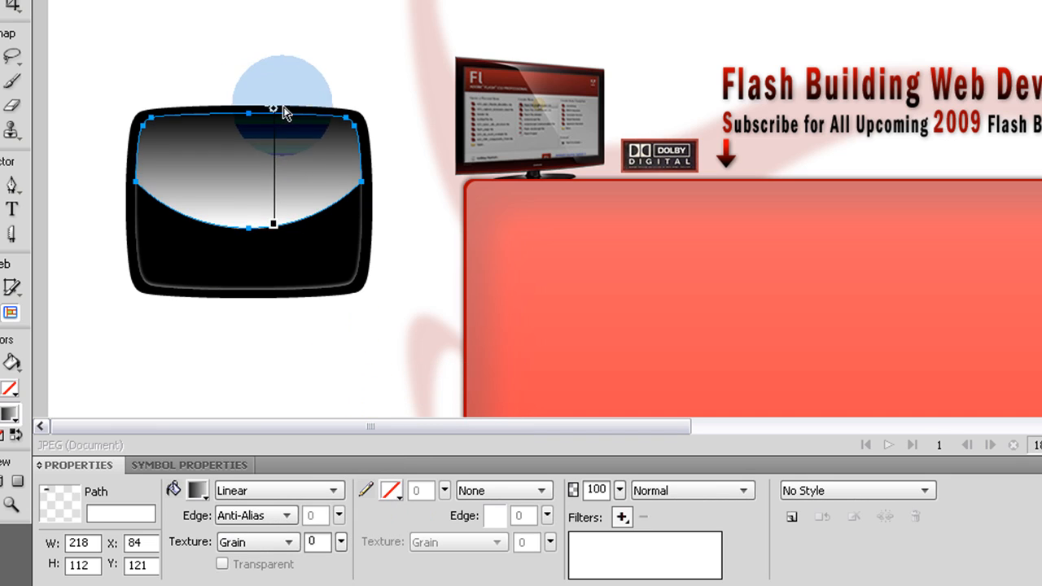
drag(274, 107, 399, 200)
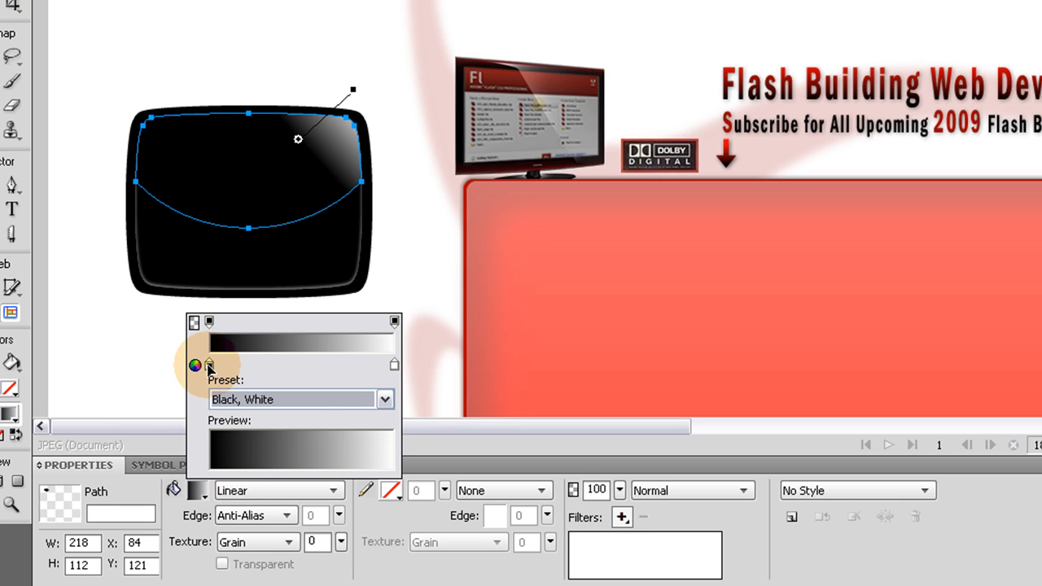
click(210, 364)
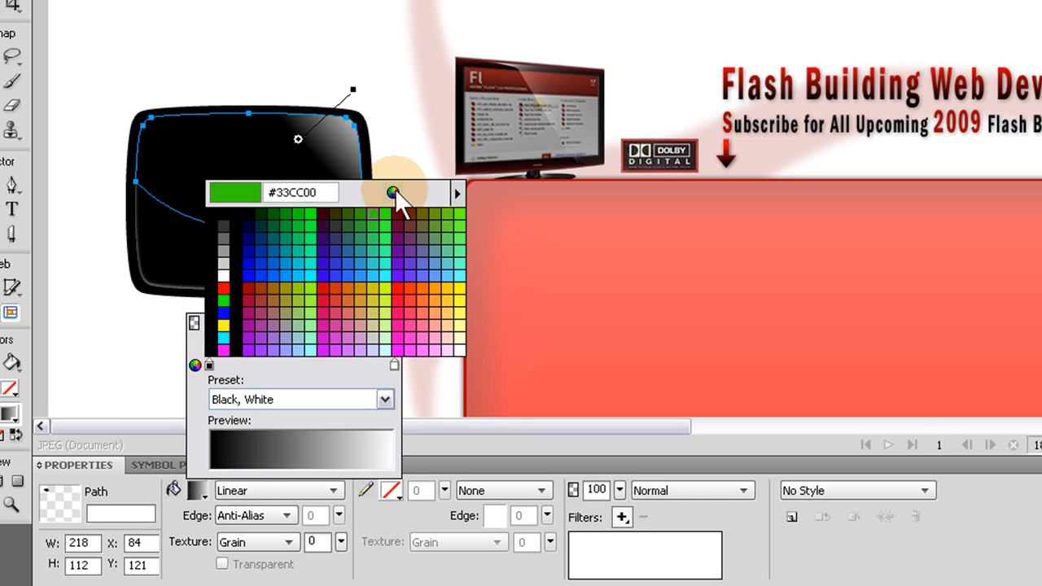
click(224, 289)
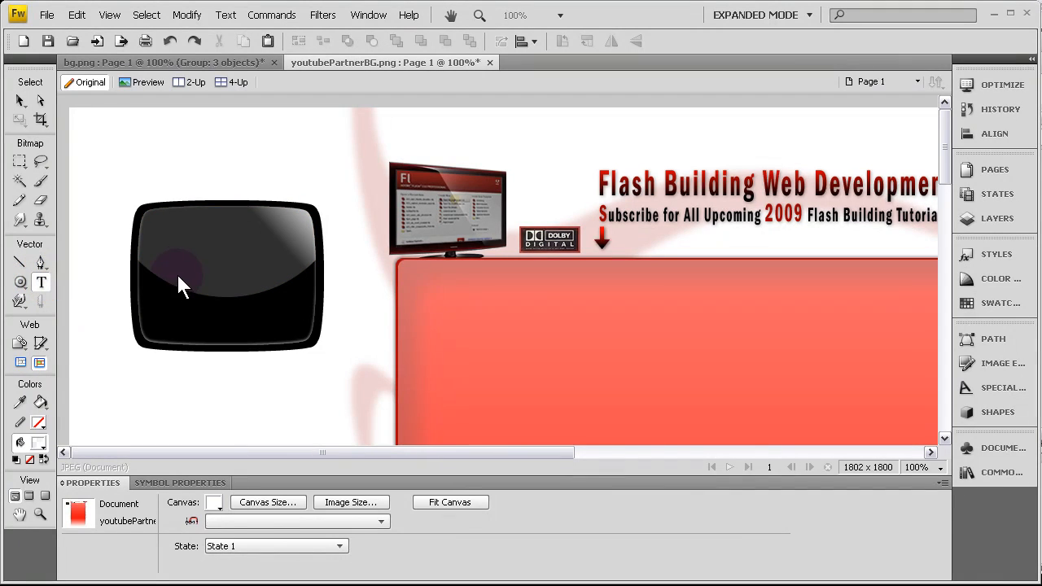
Type the HQ + HD text onto the black badge
click(163, 269)
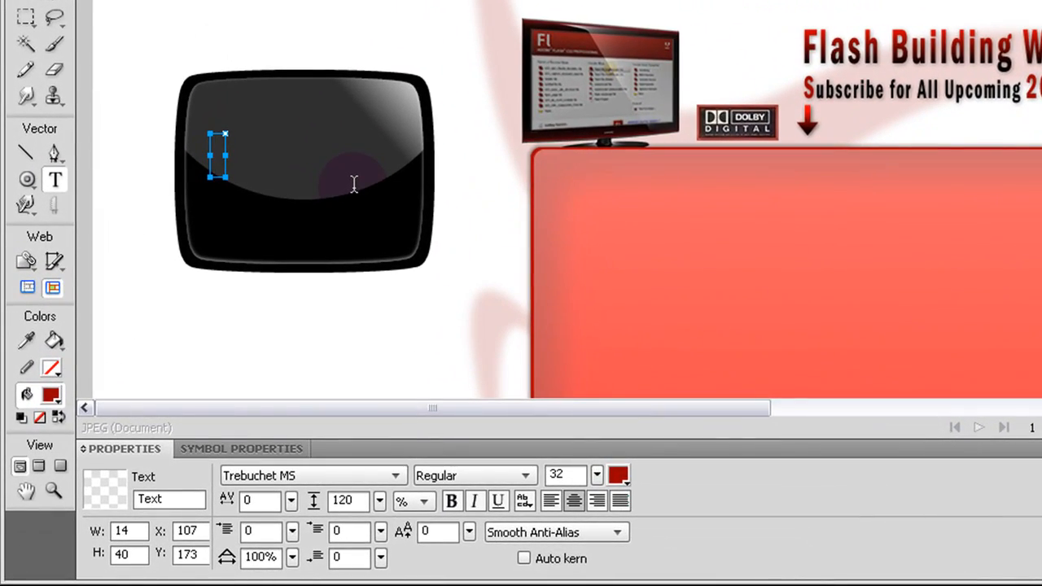
text(HD)
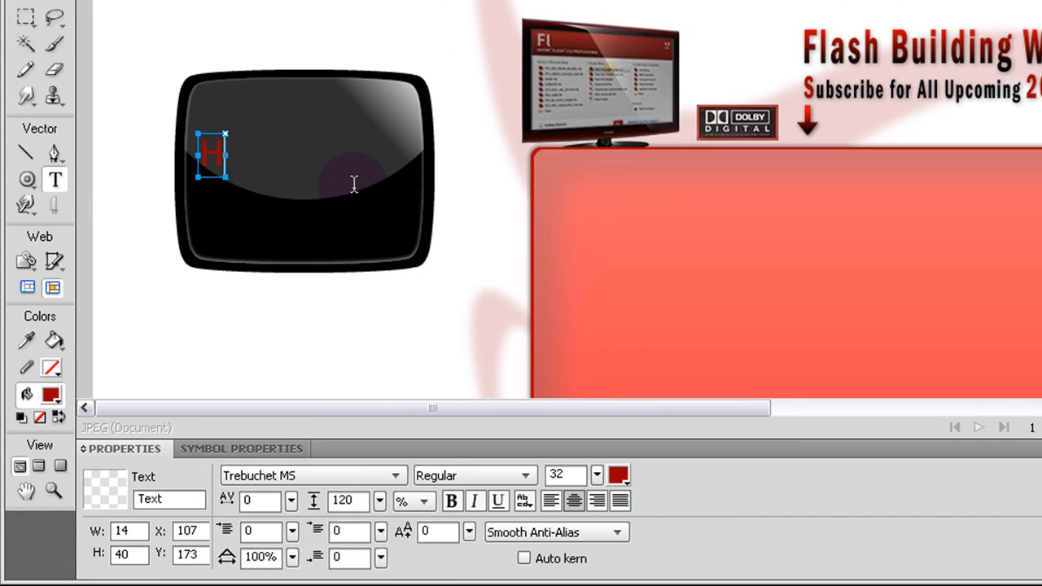
text(Q +)
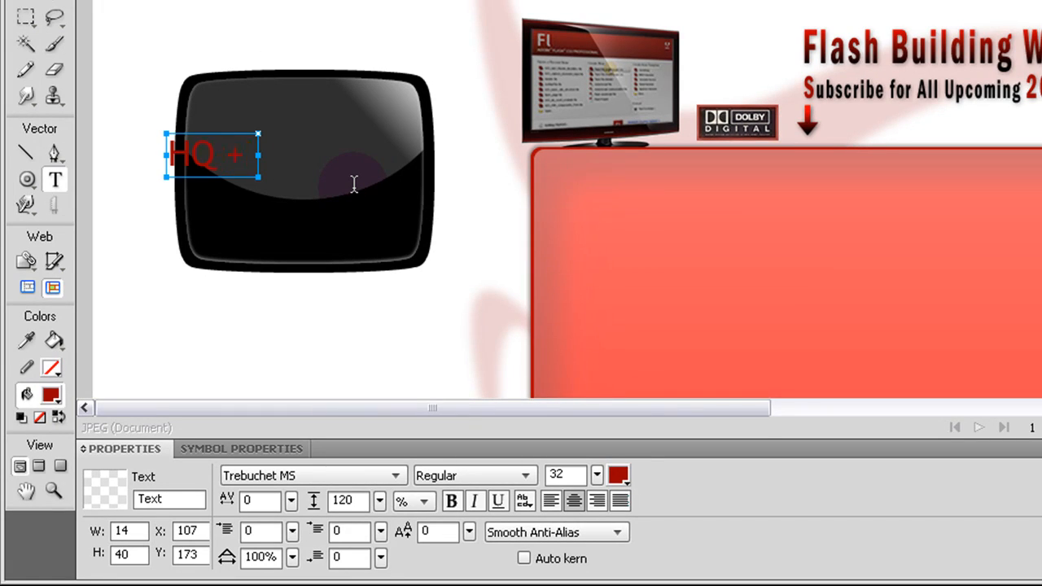
text(HD)
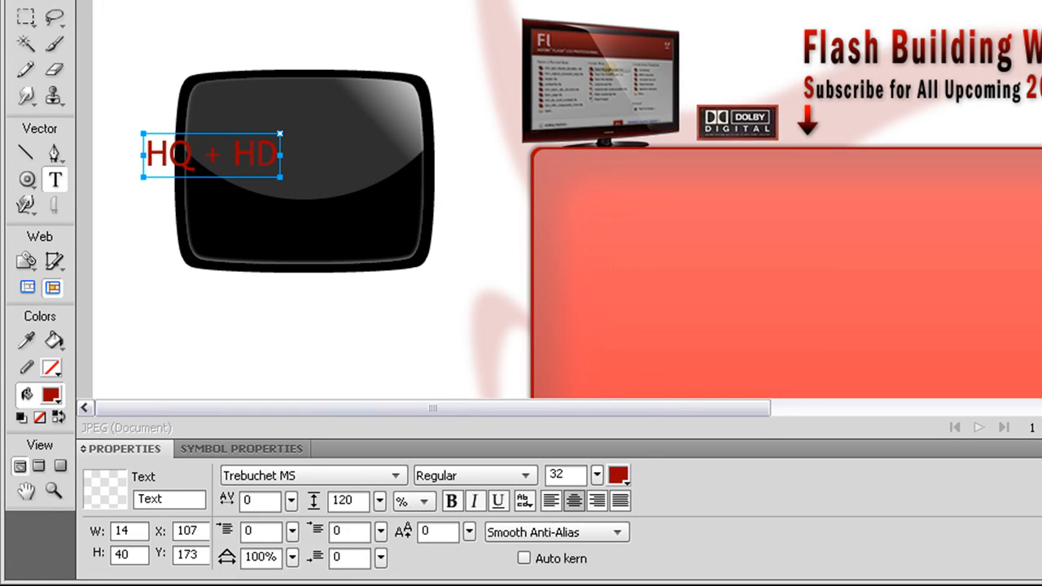
click(196, 163)
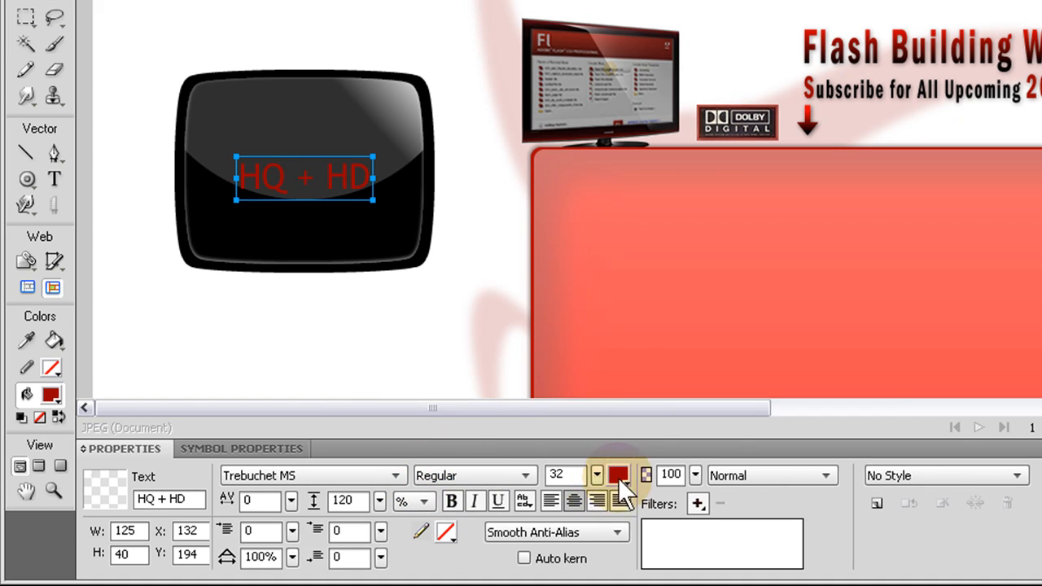
Make the badge text white Franklin Gothic Medium, size 57, kerning -39
click(618, 475)
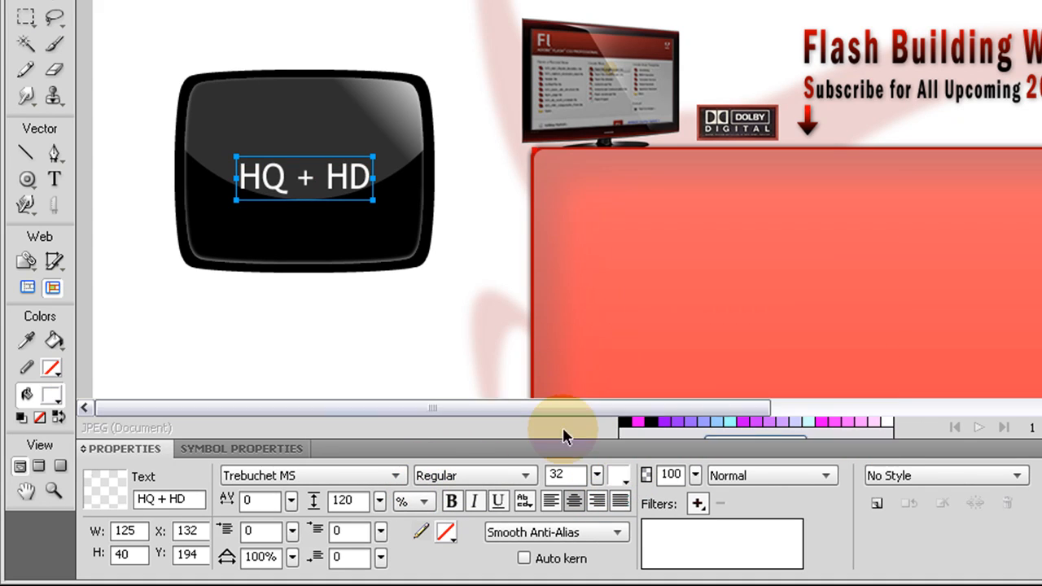
mouse_move(399, 475)
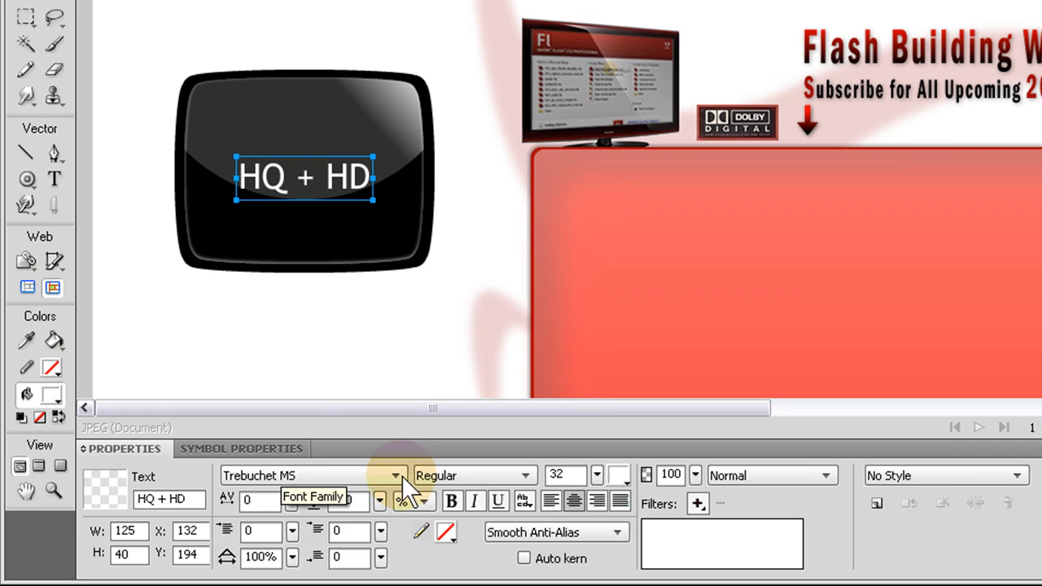
click(395, 475)
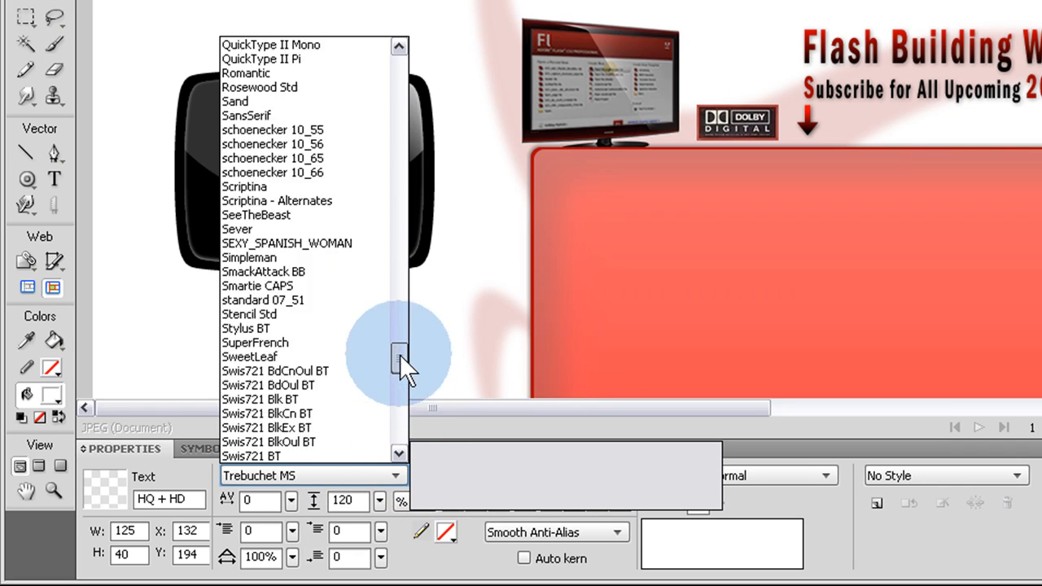
drag(399, 358, 399, 260)
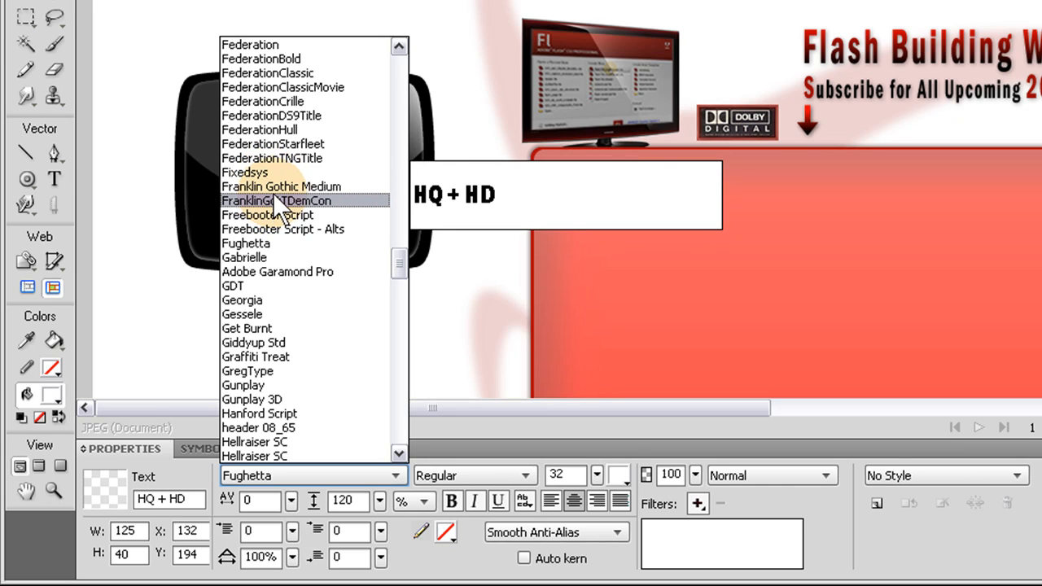
click(281, 187)
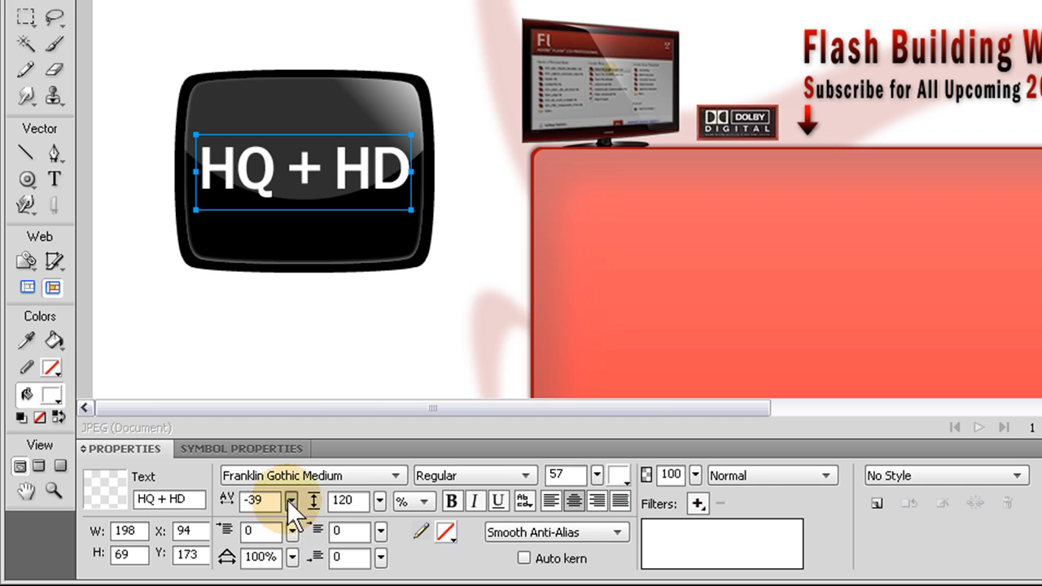
click(290, 505)
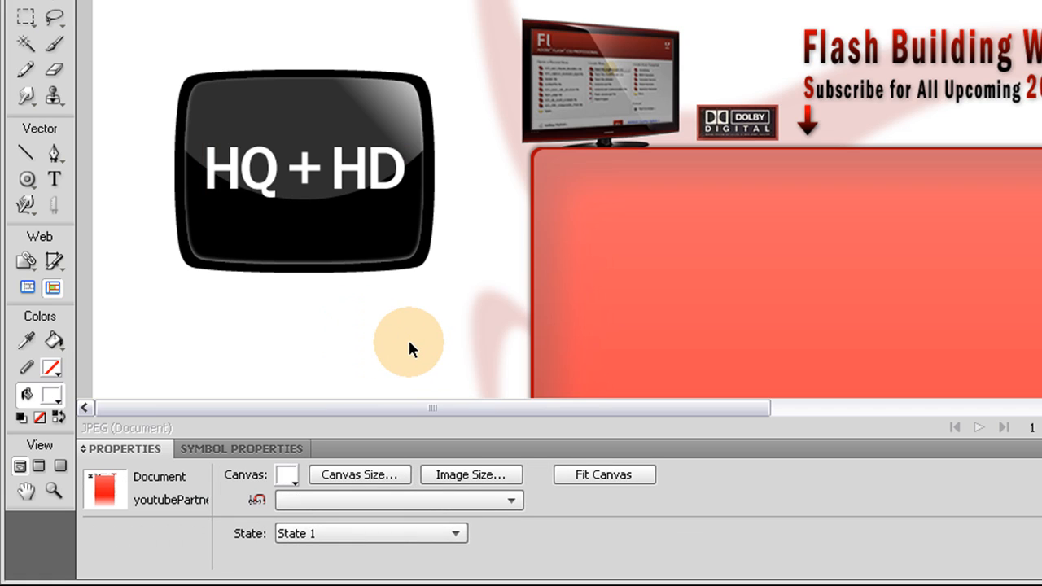
click(305, 167)
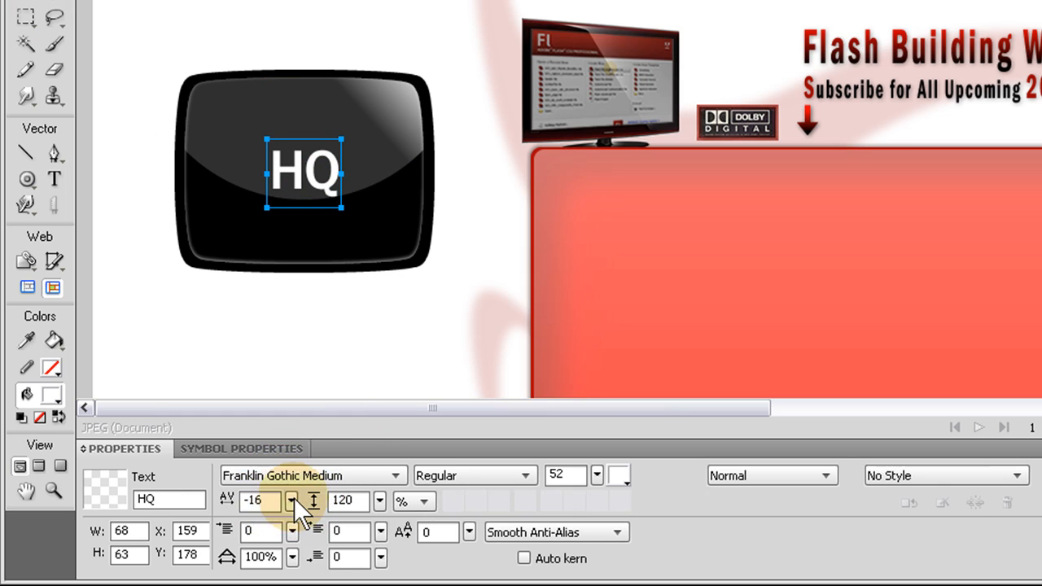
Tighten the letter spacing and enlarge the white HD text to fill the badge, then deselect
click(290, 501)
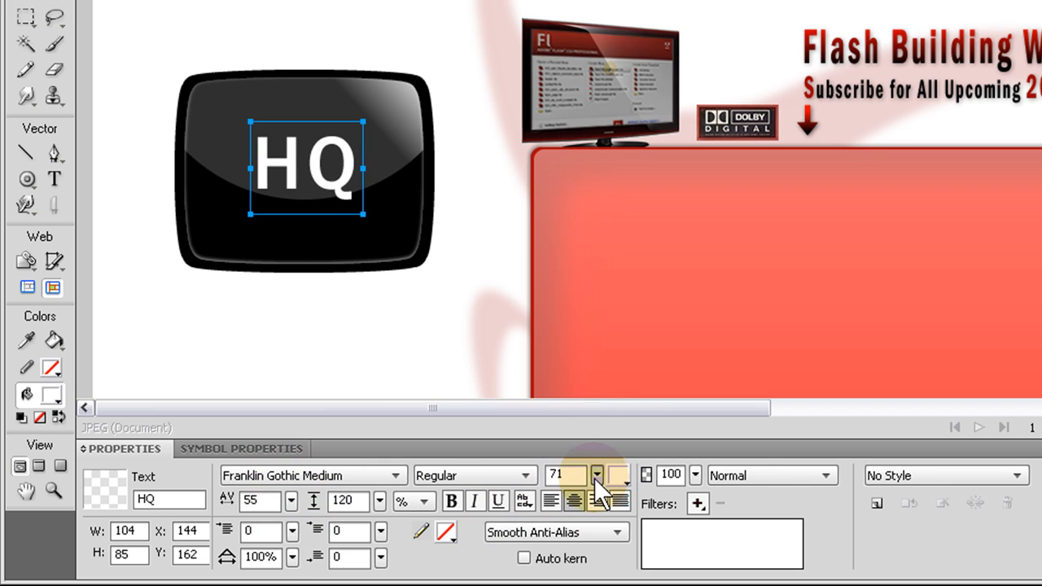
click(594, 477)
text(D)
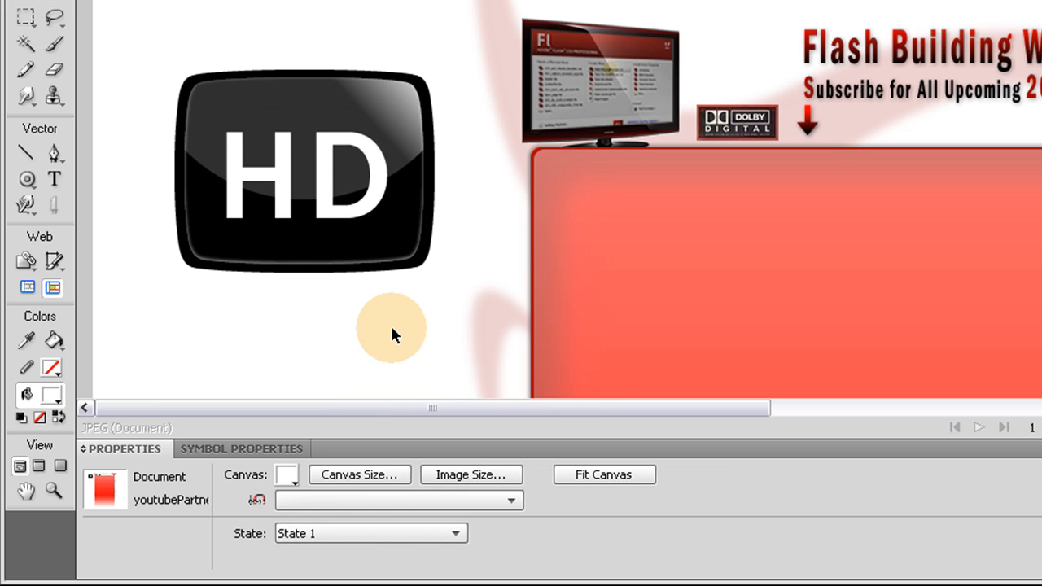
click(341, 101)
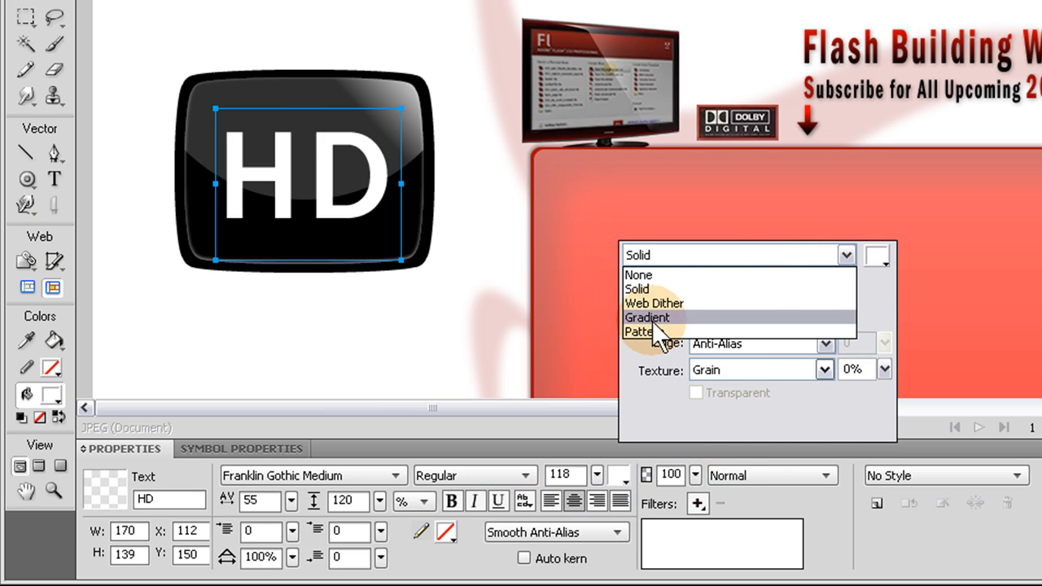
Fill the HD letters with a linear silvery white-to-grey gradient
click(647, 317)
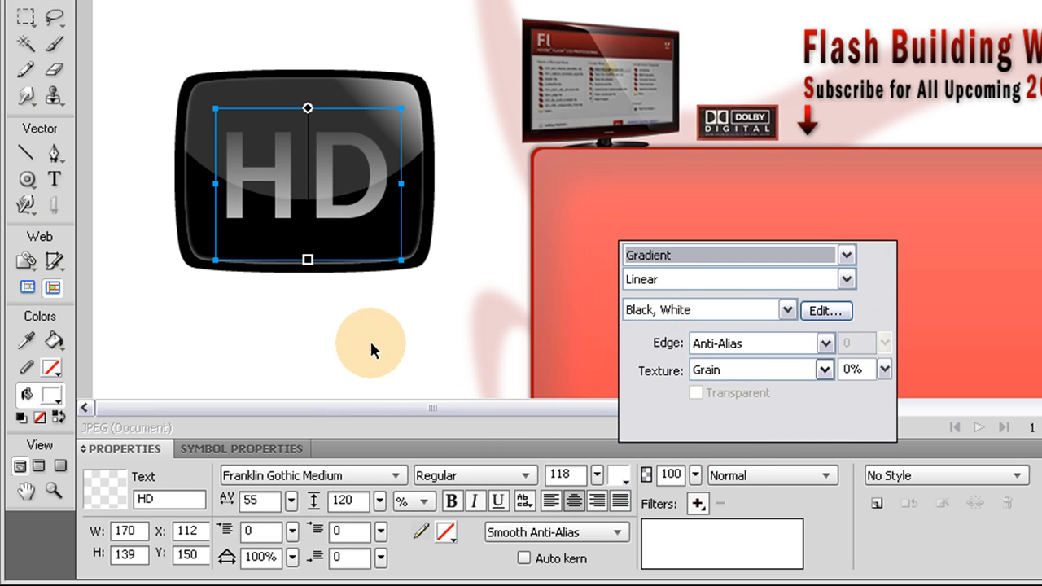
mouse_move(413, 375)
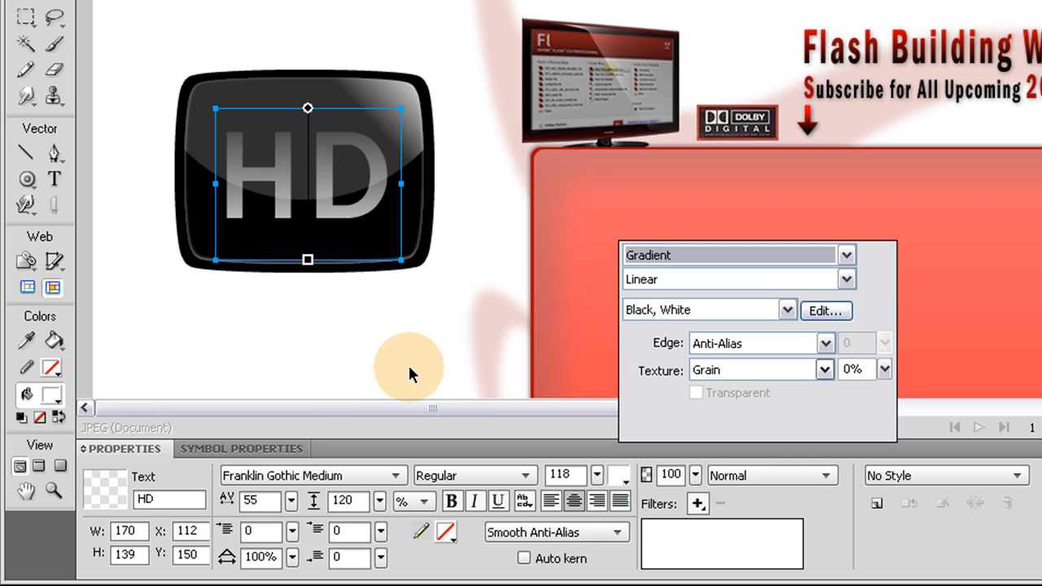
click(374, 375)
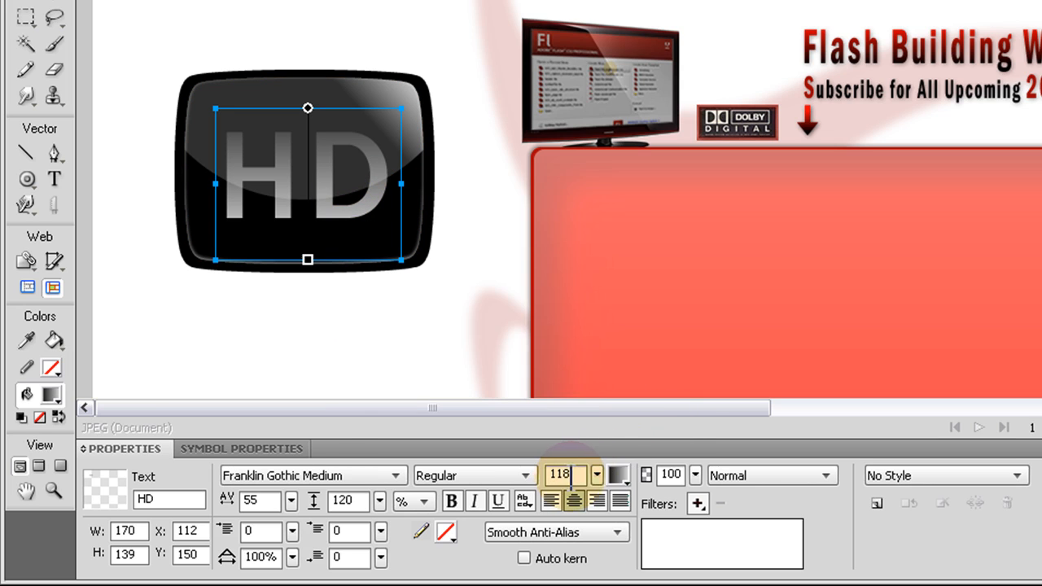
click(612, 476)
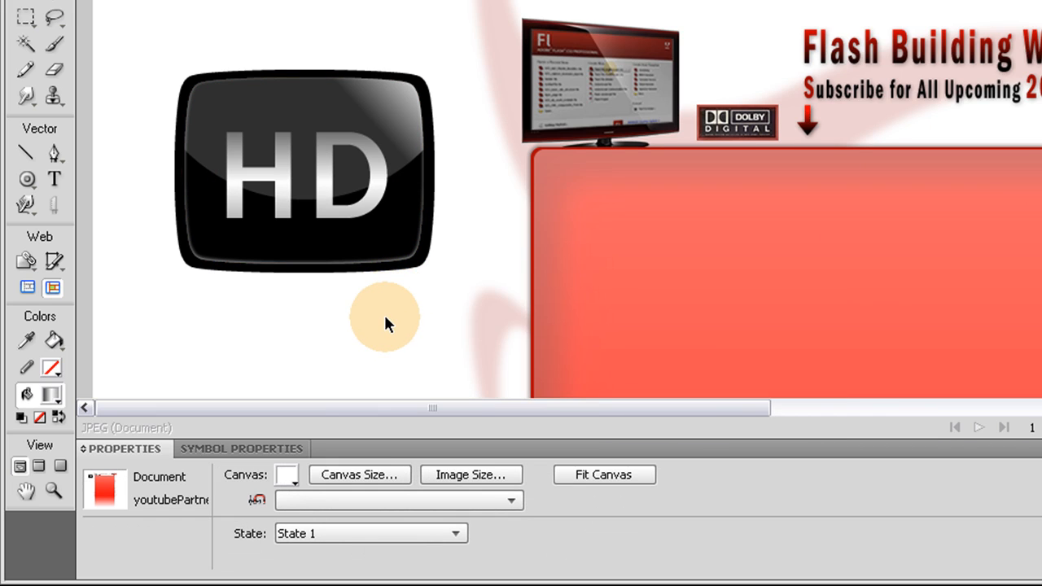
mouse_move(389, 299)
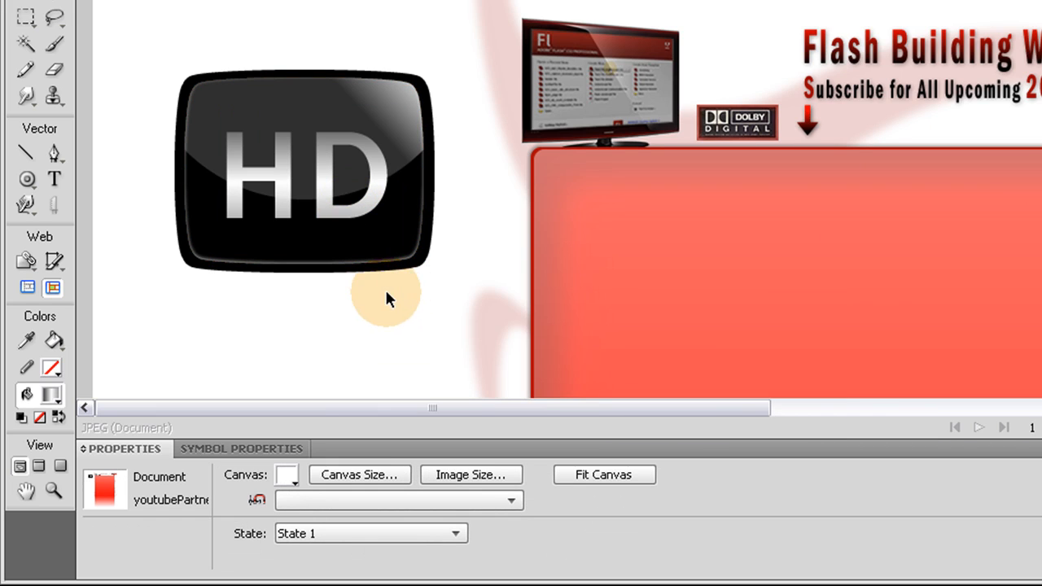
click(309, 183)
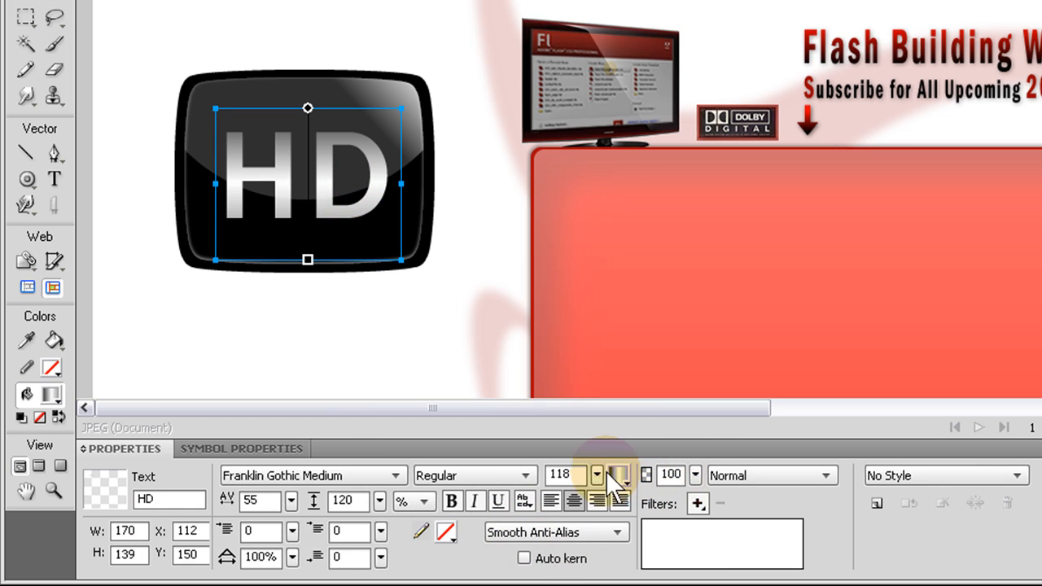
click(572, 475)
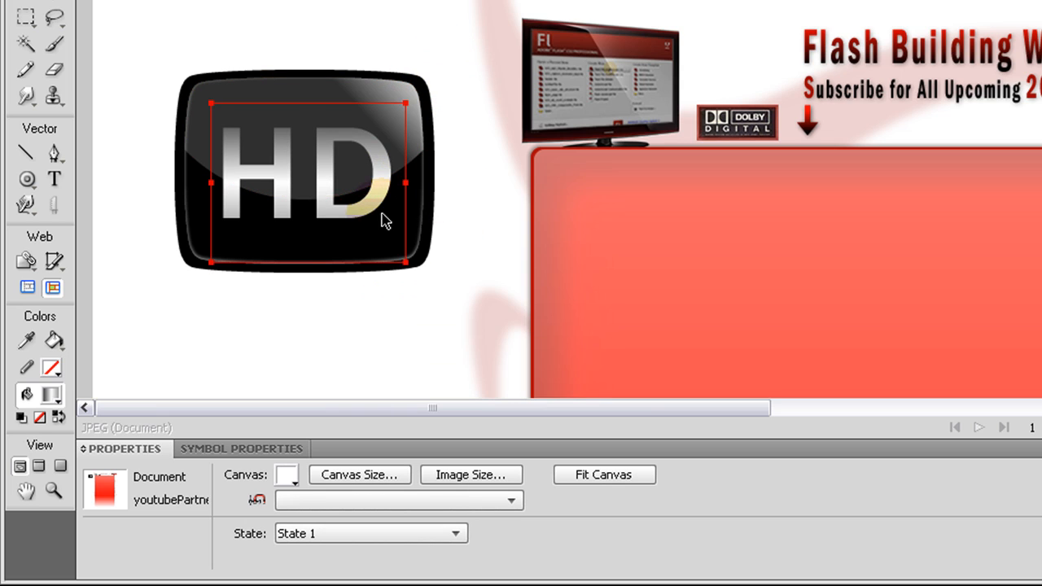
click(308, 171)
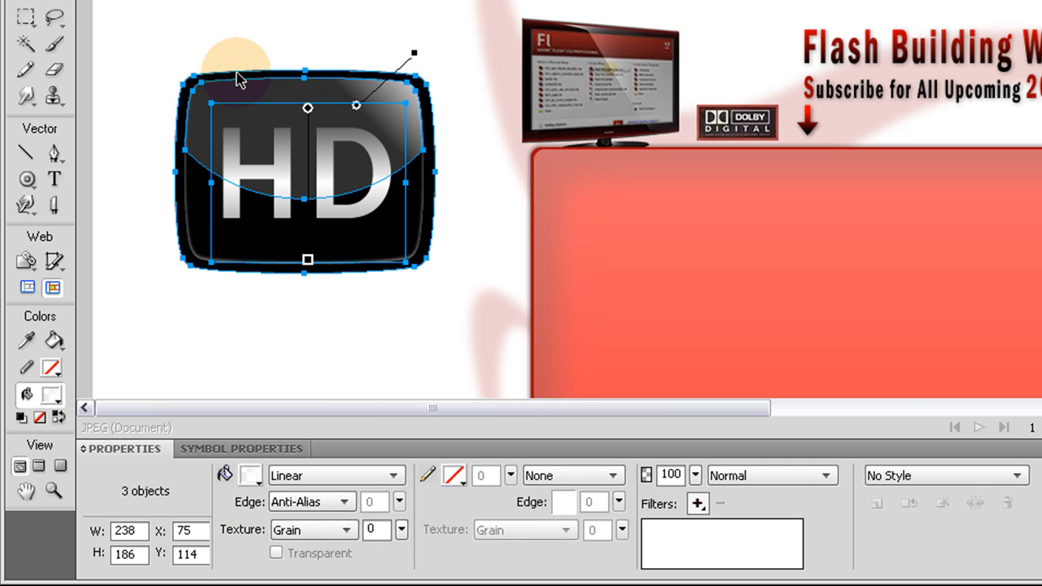
mouse_move(192, 226)
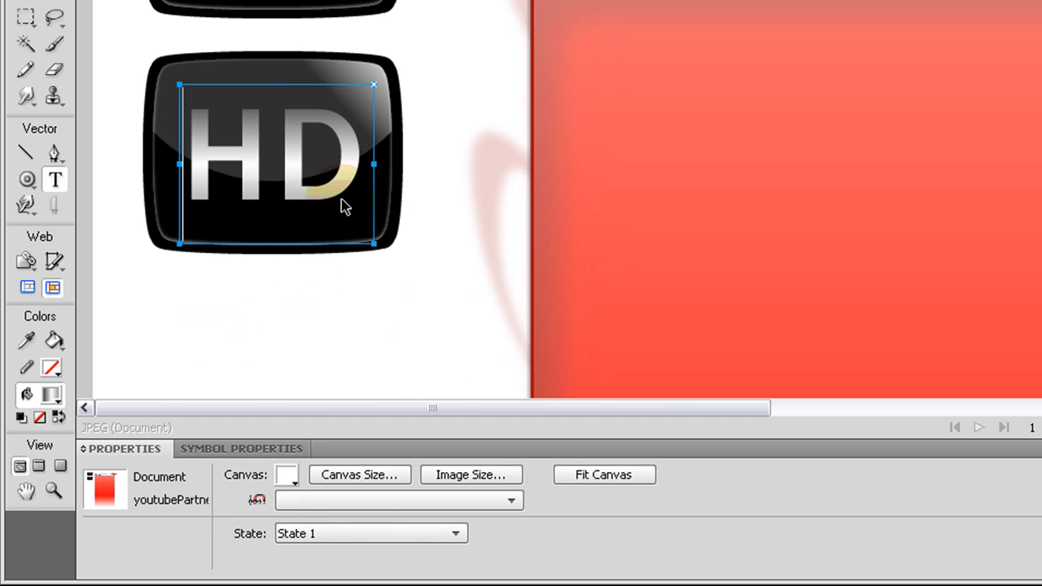
Start editing the copied badge's text to change its letters
double_click(313, 173)
text(Q)
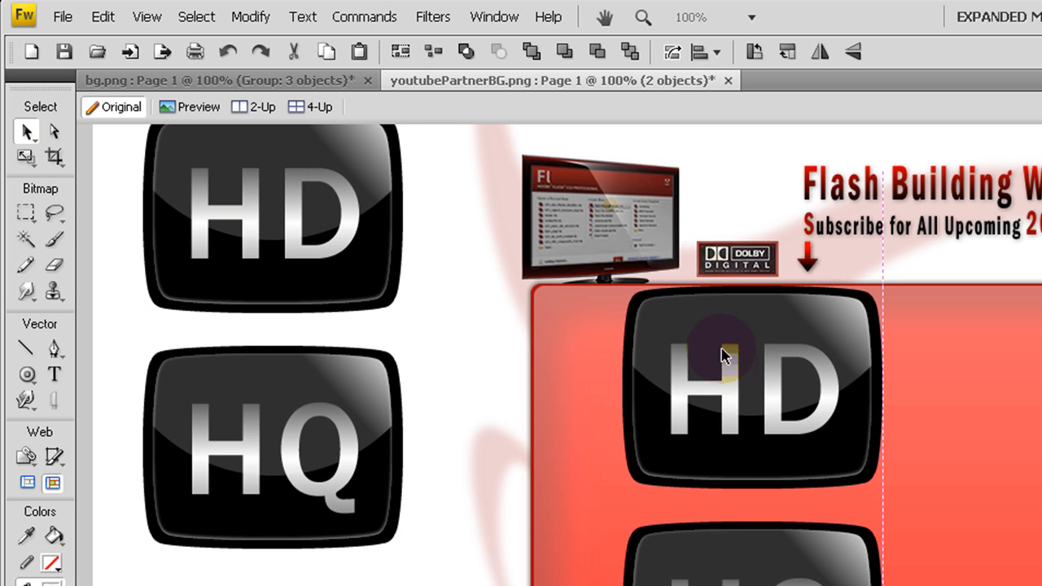
Apply Brightness/Contrast to the badge copies, accepting their conversion to bitmaps
click(251, 16)
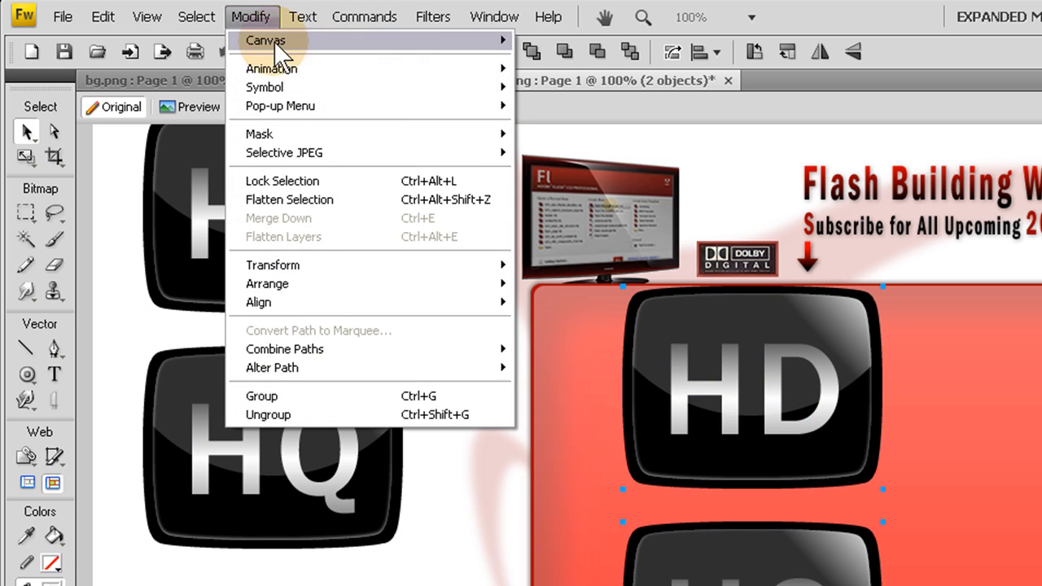
click(432, 16)
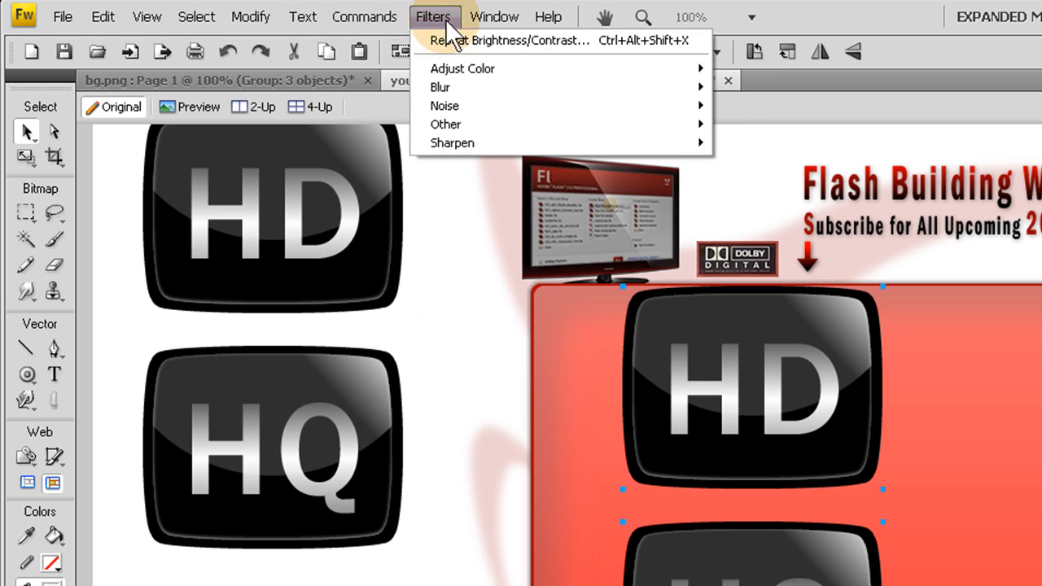
mouse_move(462, 69)
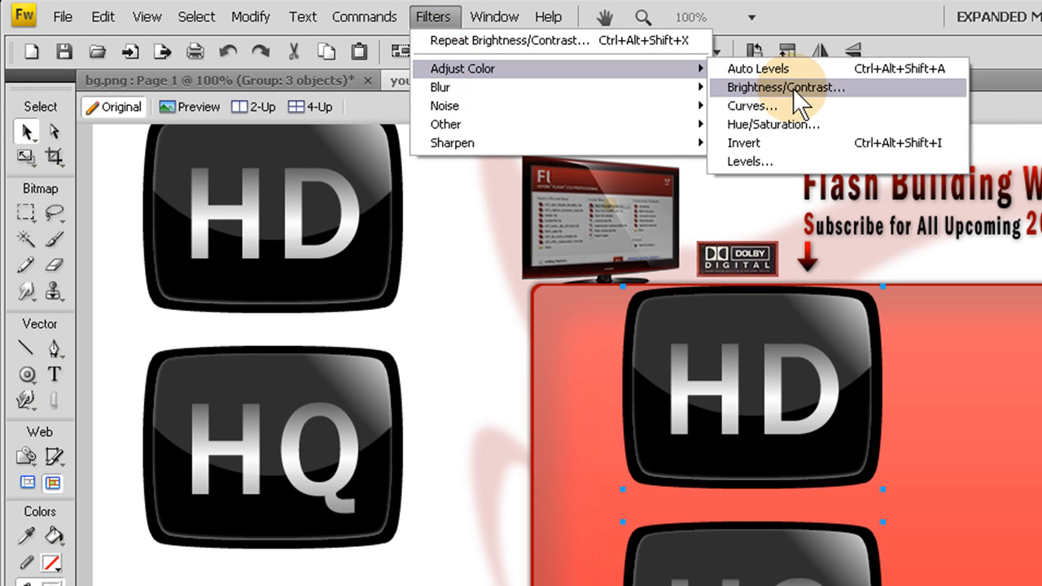
click(786, 87)
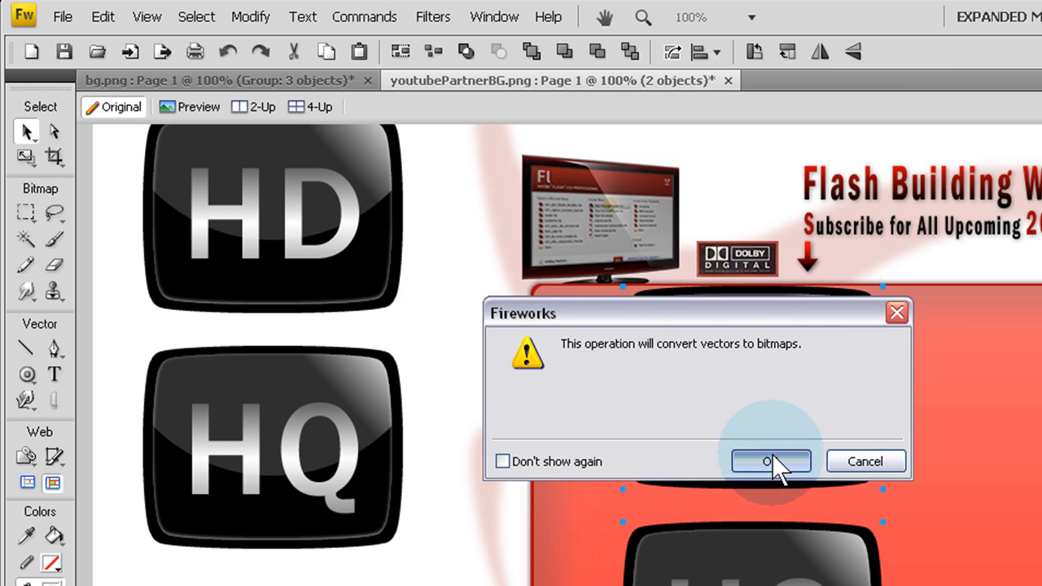
click(771, 461)
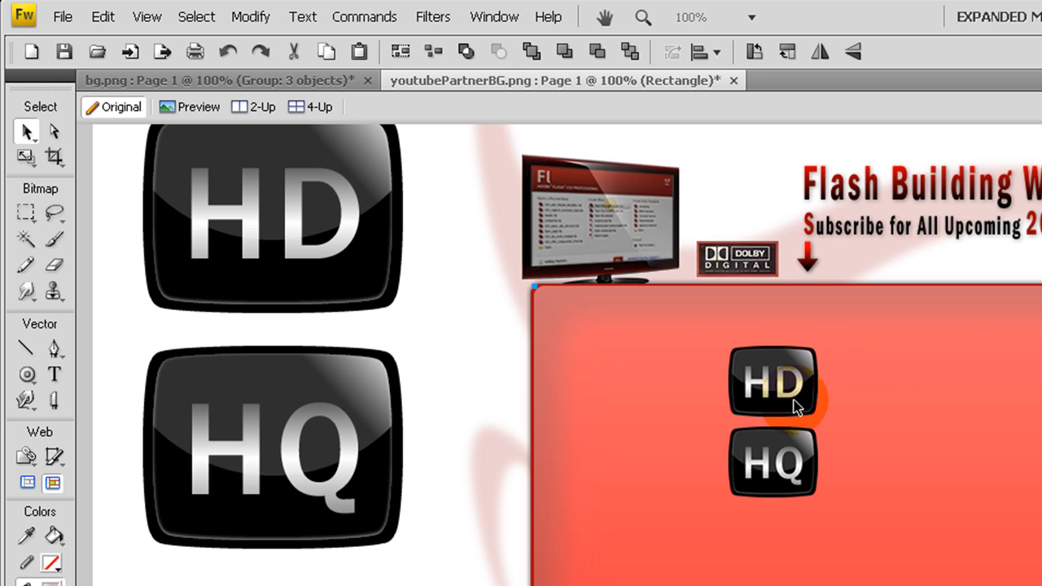
Place the small HD and HQ badges side by side beside the TV graphic
drag(772, 382, 747, 191)
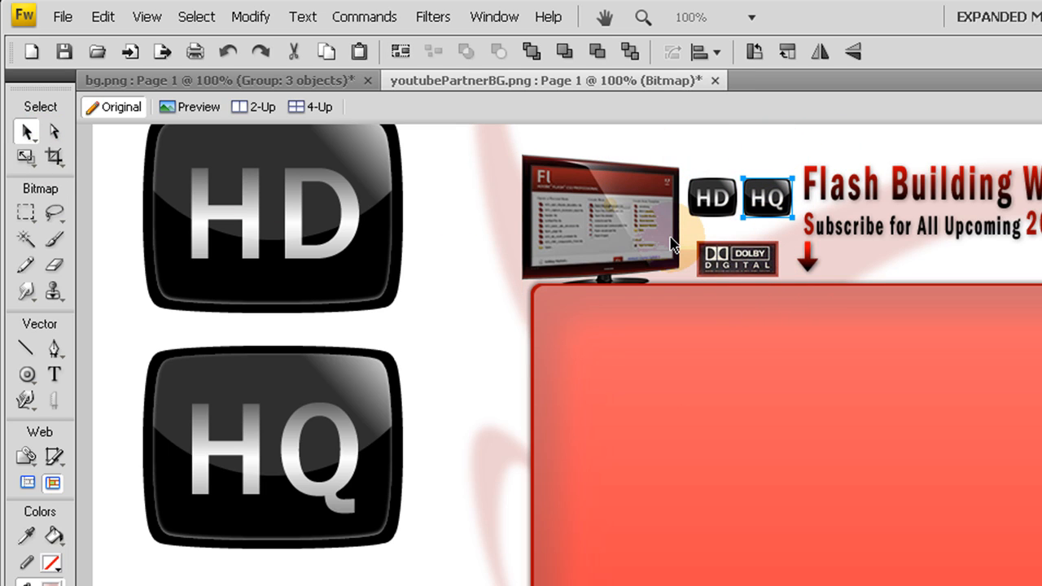
click(715, 198)
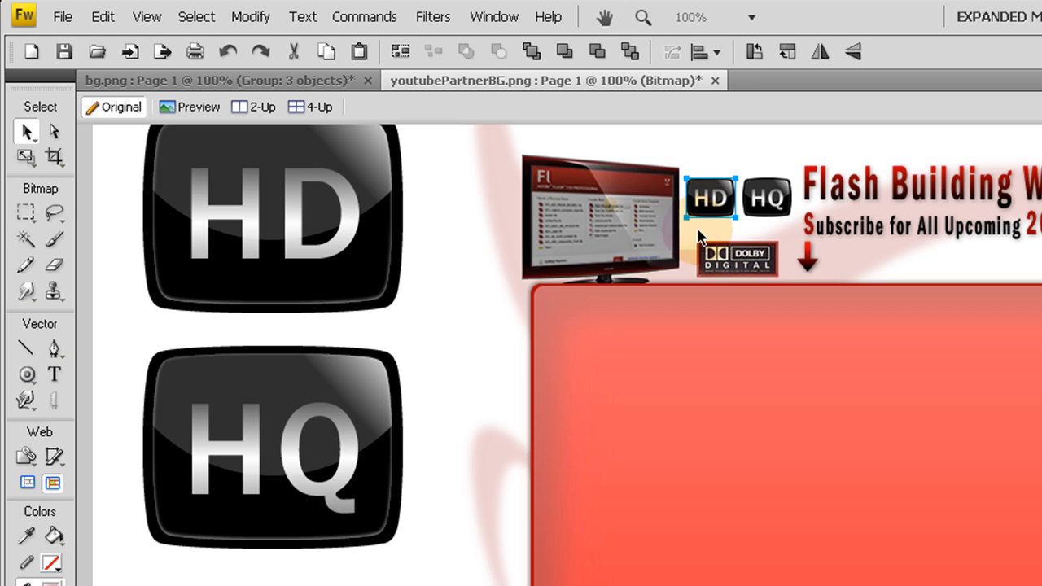
click(736, 259)
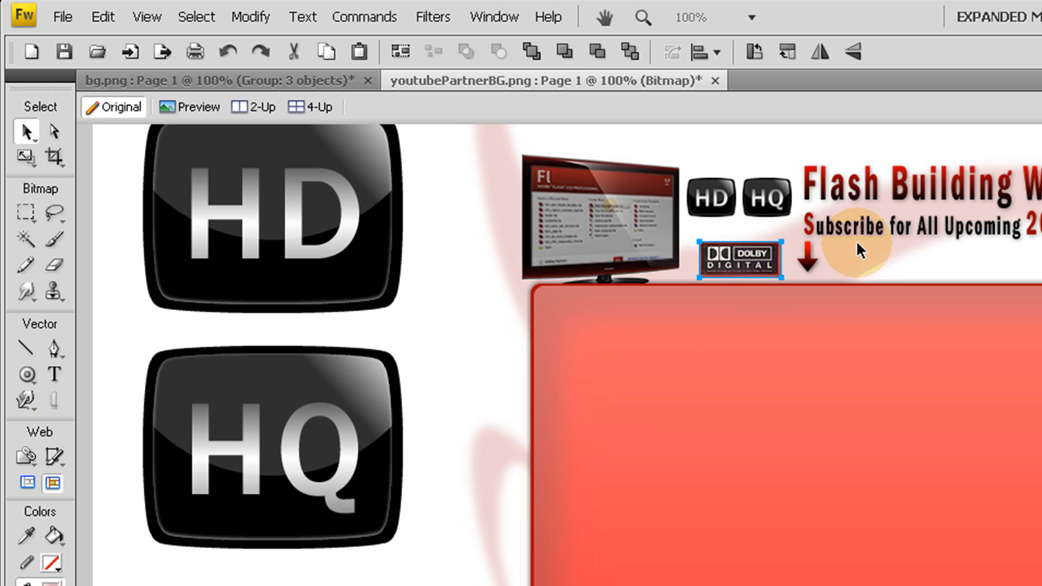
click(767, 199)
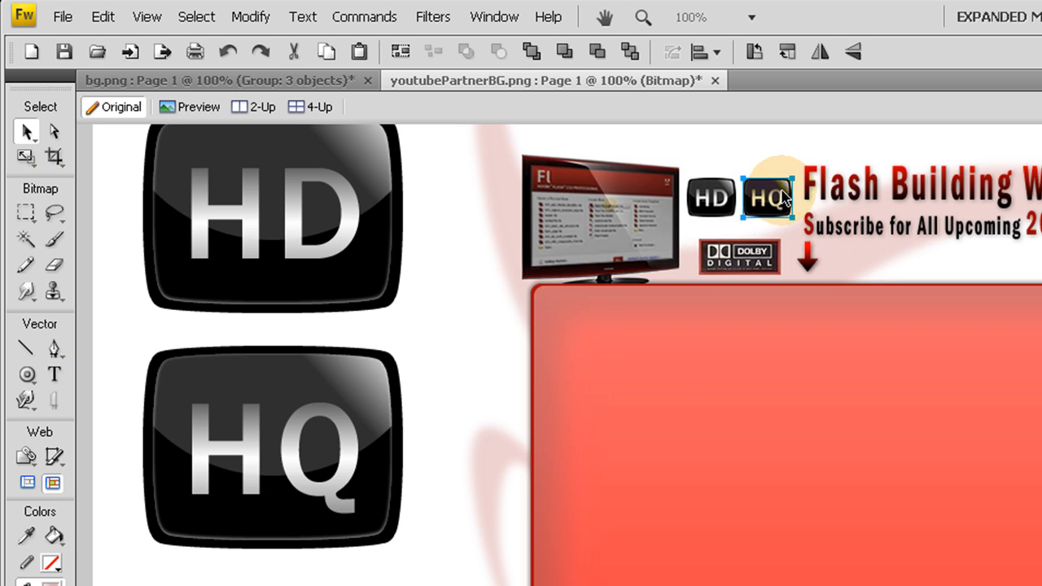